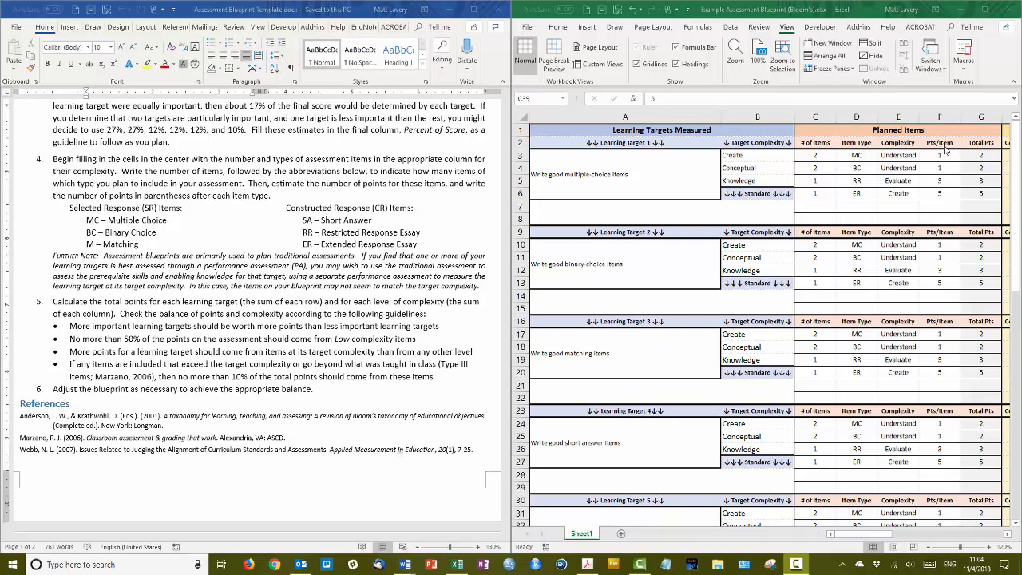
mouse_move(736, 62)
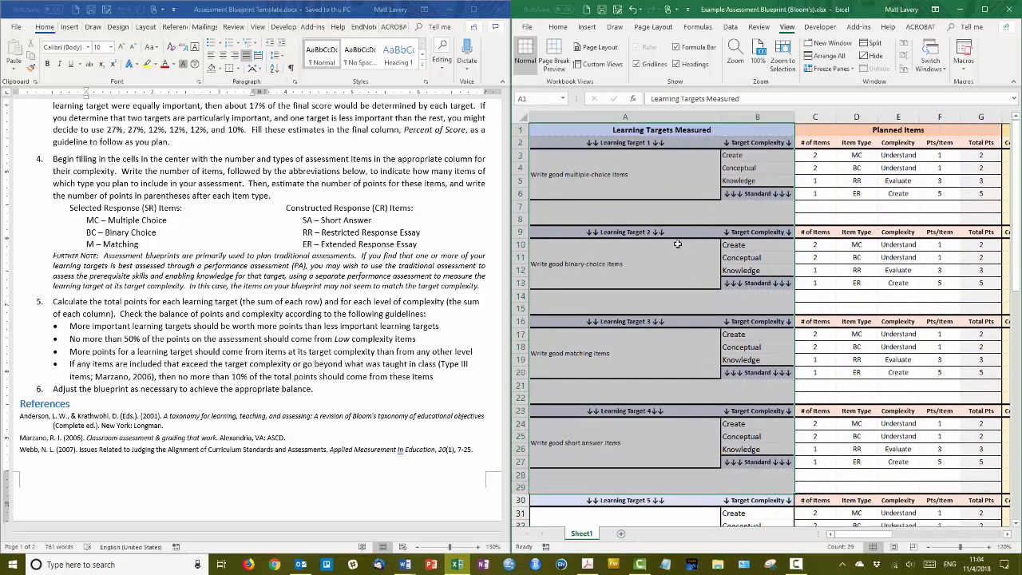
Review the blueprint's headings, then target 6's description, item types and points per item.
click(625, 174)
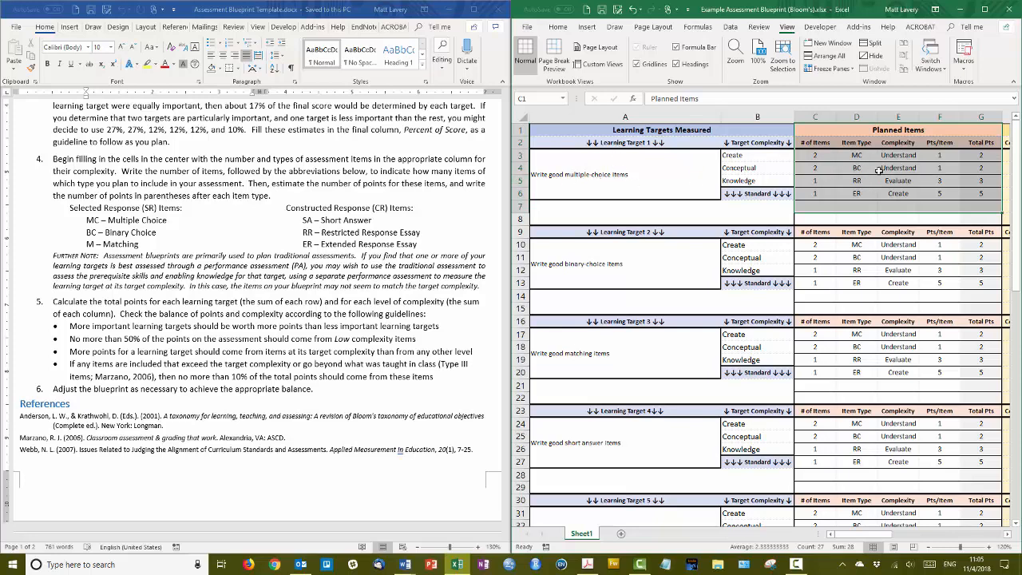
click(898, 168)
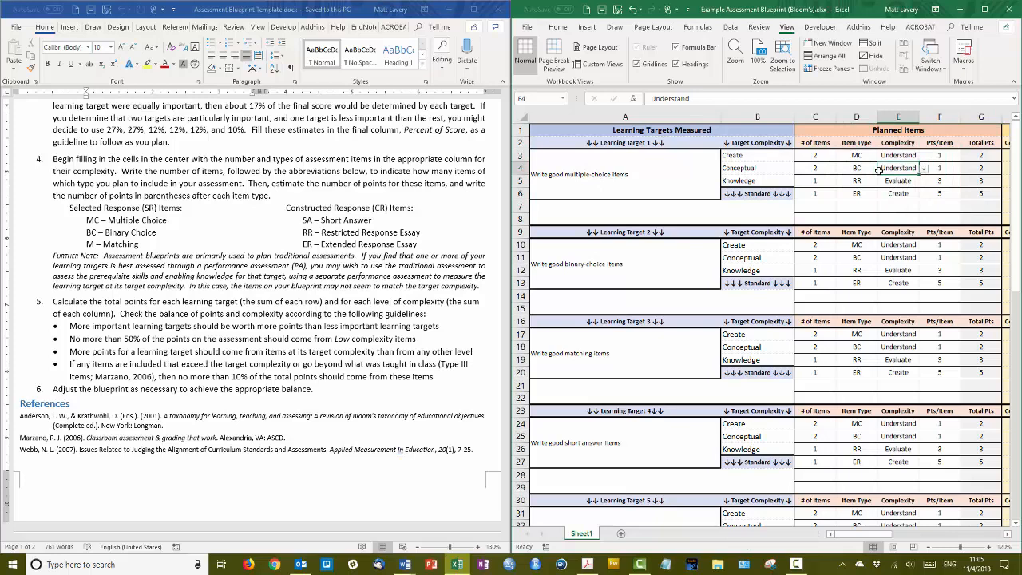
mouse_move(606, 168)
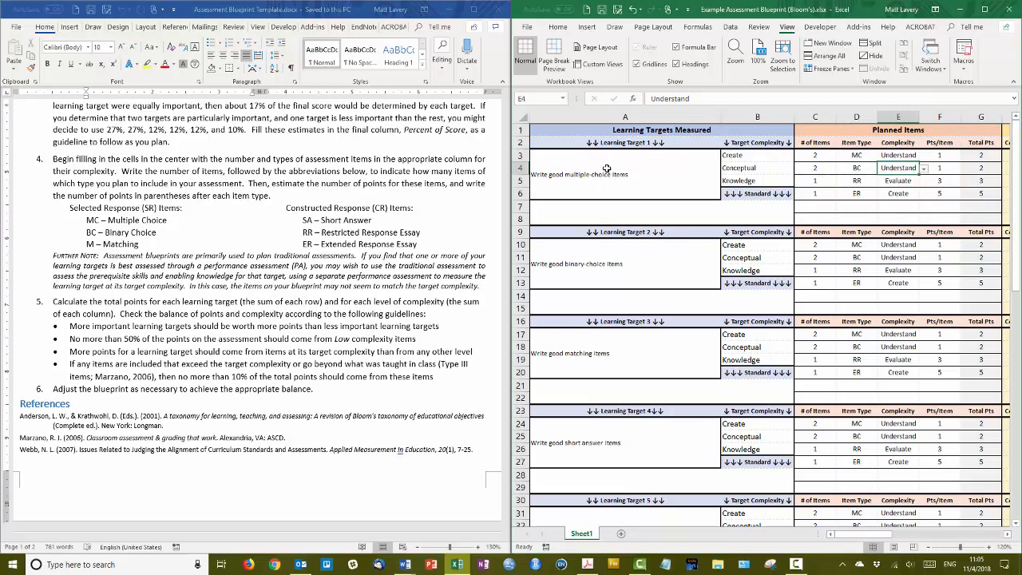
mouse_move(899, 292)
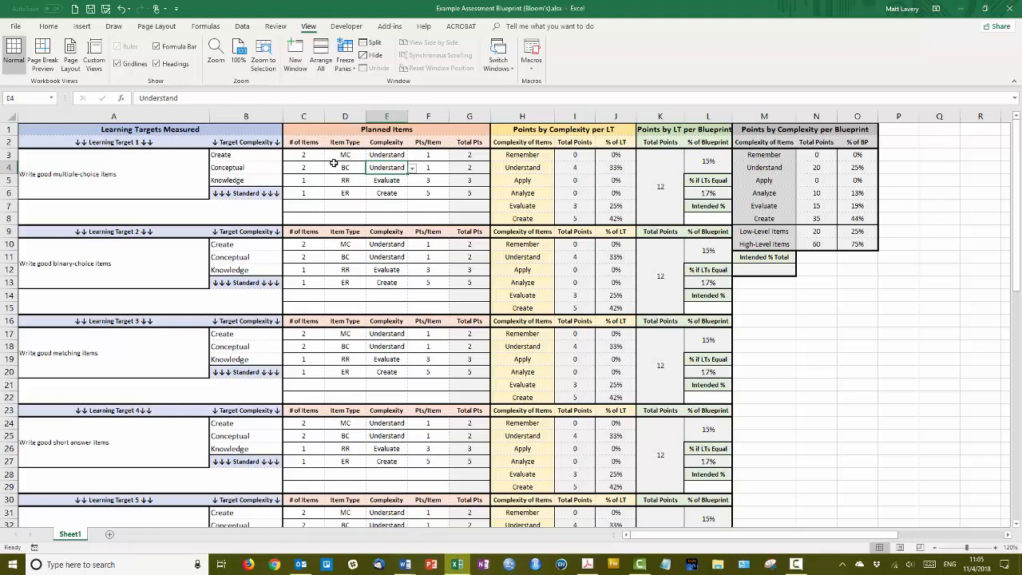
mouse_move(354, 272)
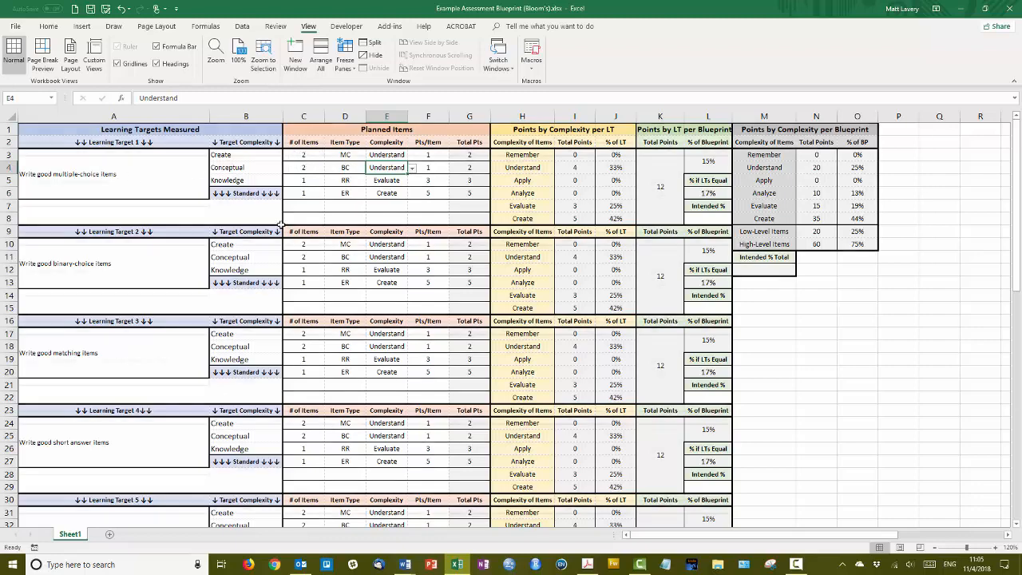
scroll(down, 3)
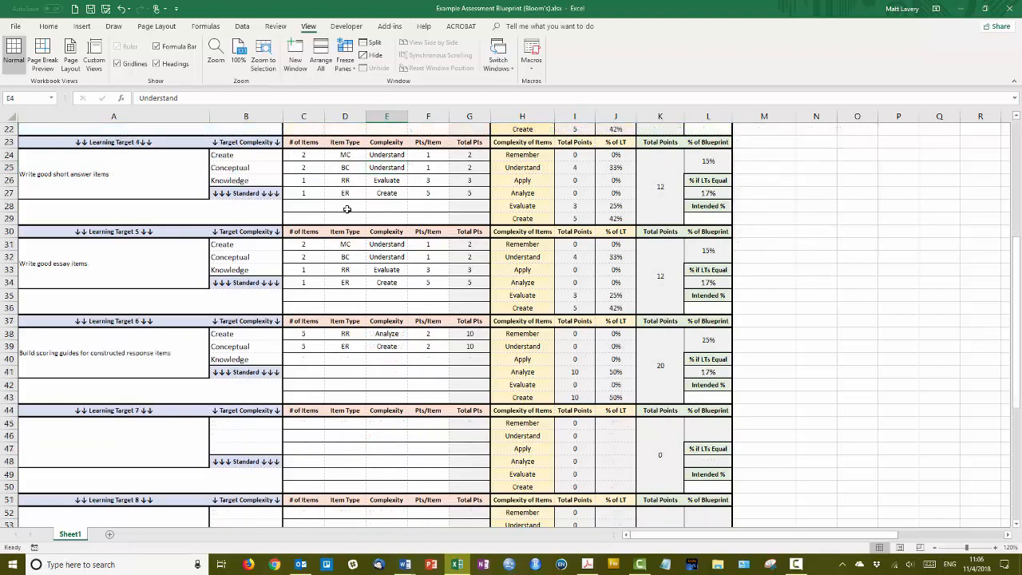
mouse_move(152, 266)
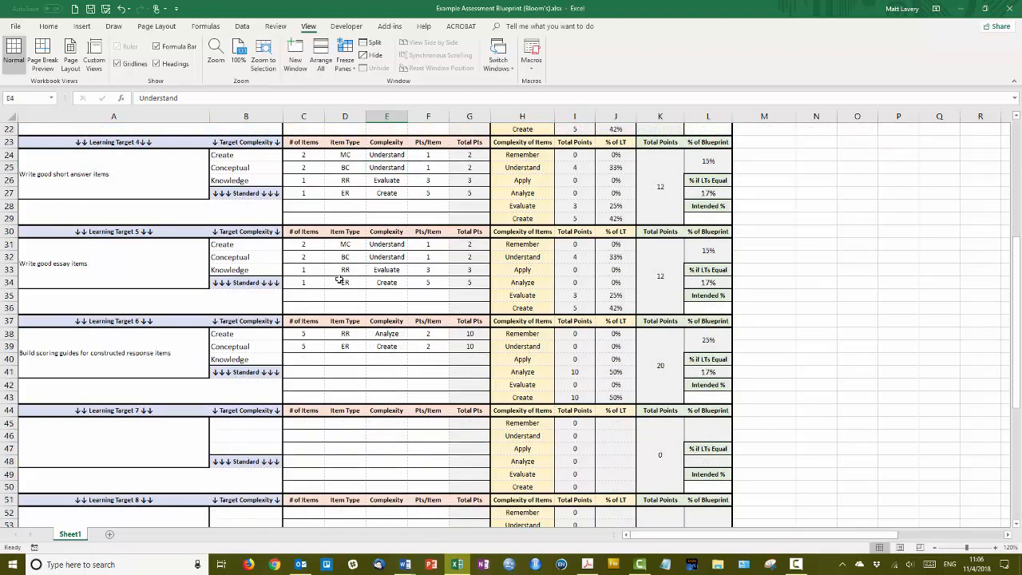
scroll(down, 3)
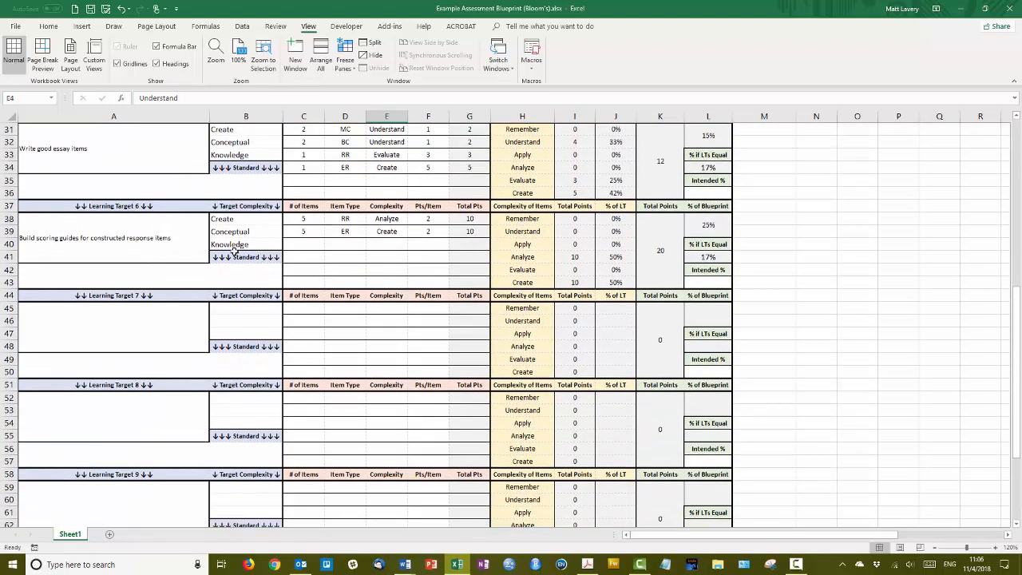
click(109, 238)
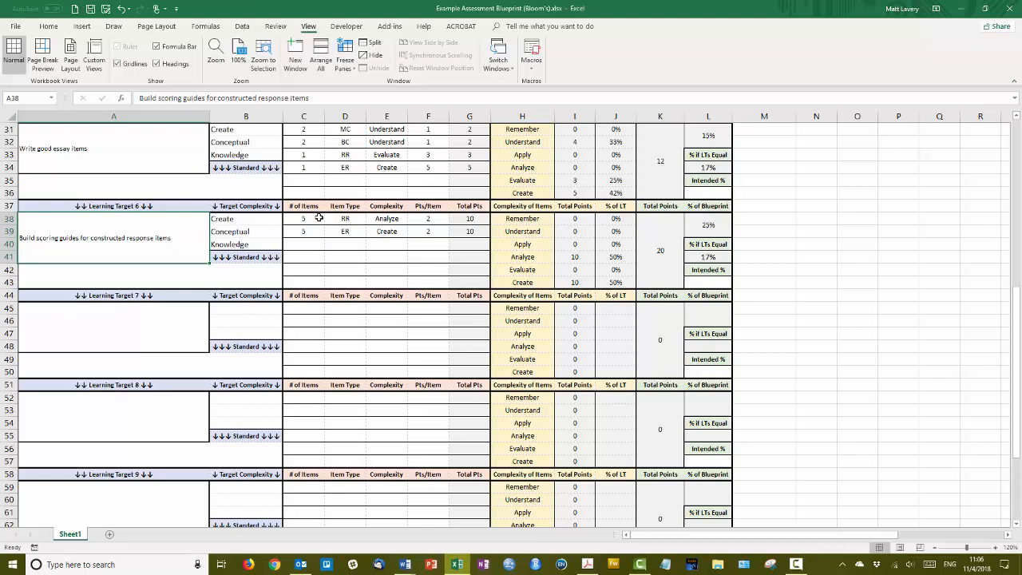
click(344, 218)
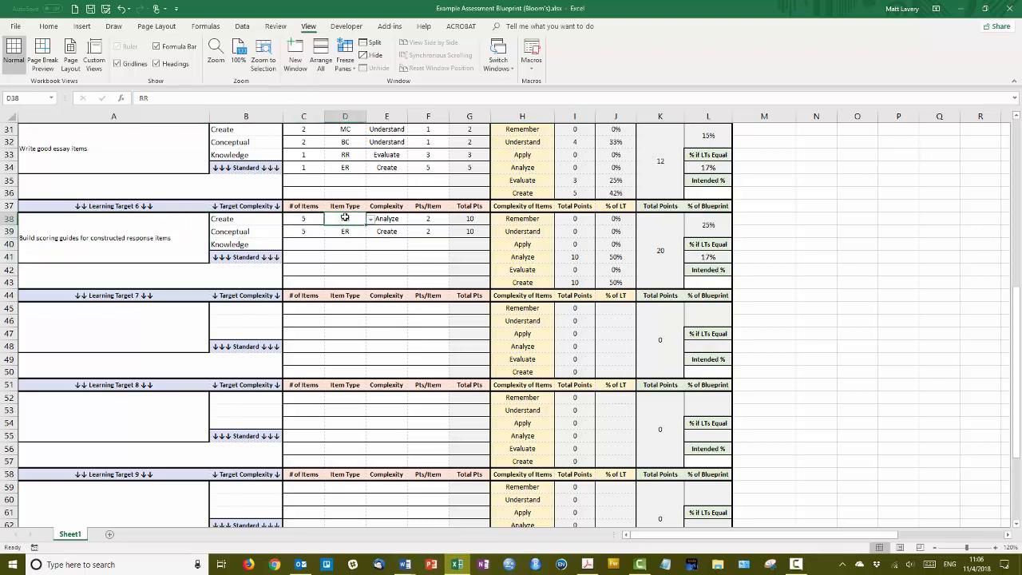
click(344, 231)
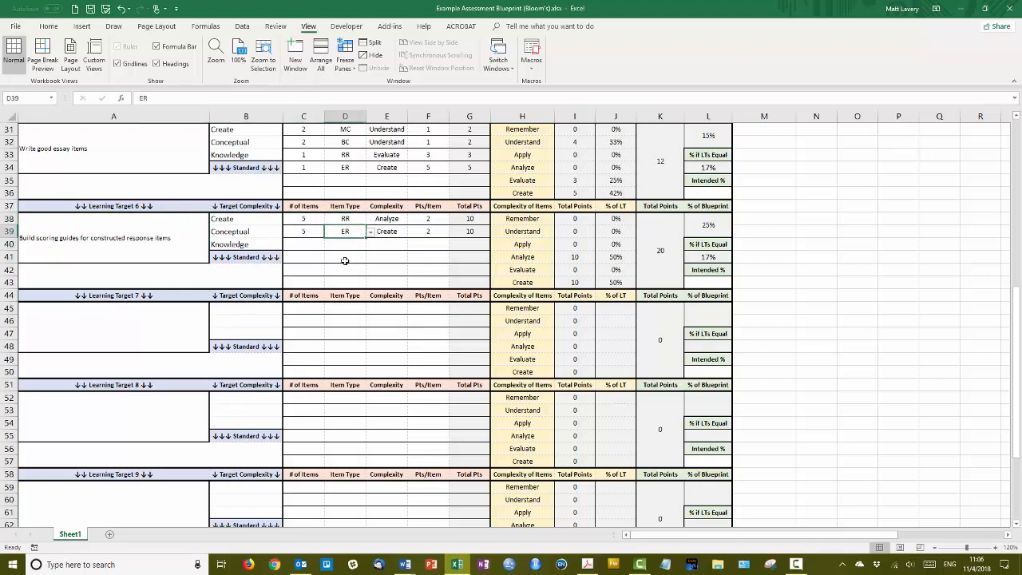
mouse_move(389, 262)
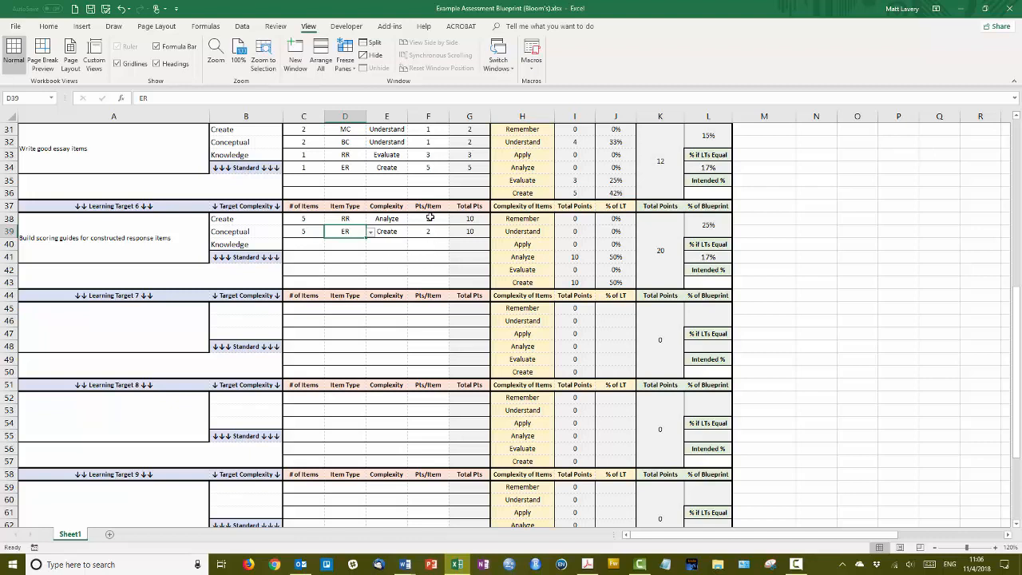
click(428, 218)
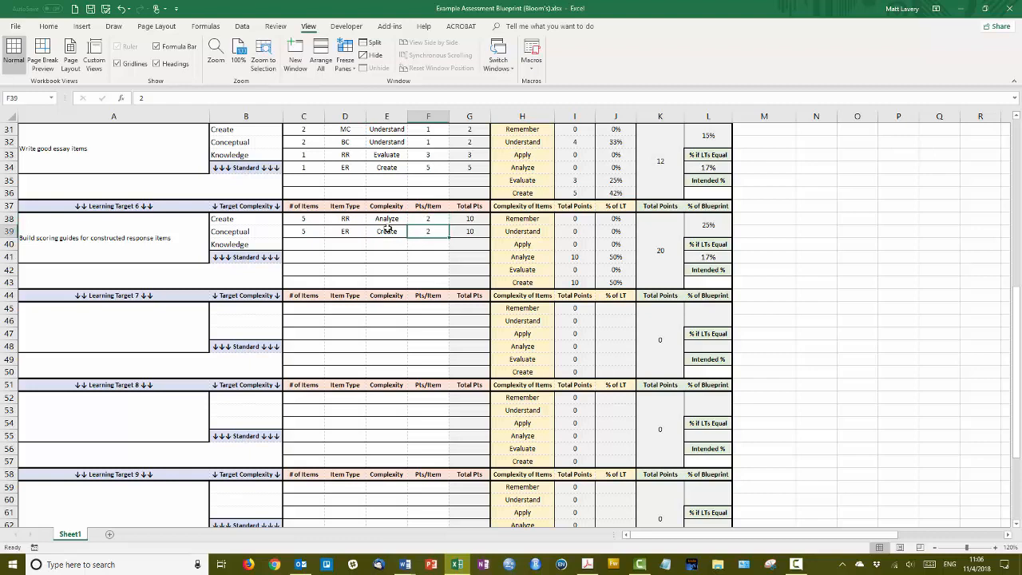
mouse_move(324, 185)
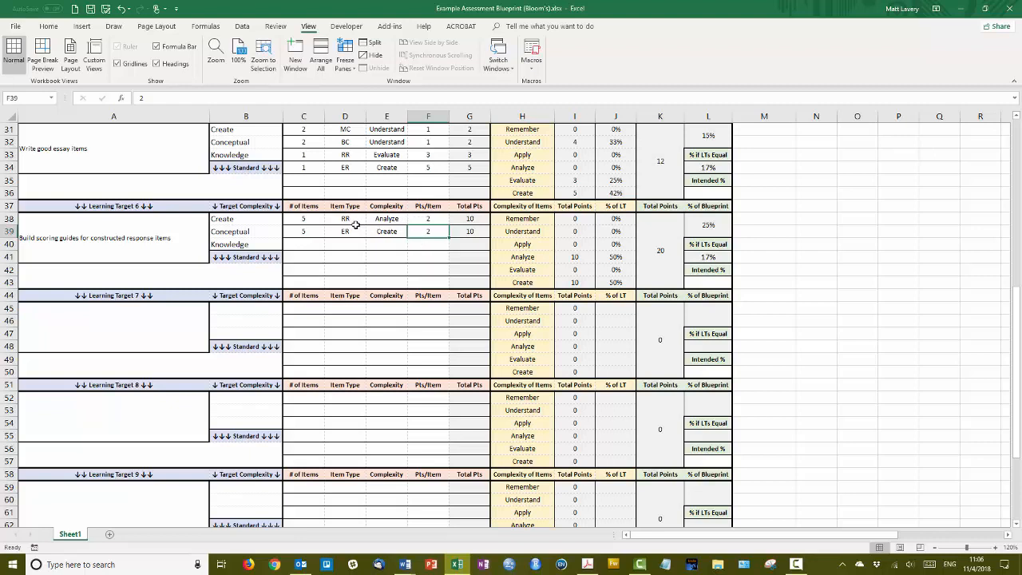
Inspect learning target 1's points-by-complexity block H3:J8 and its total-points formula.
scroll(up, 3)
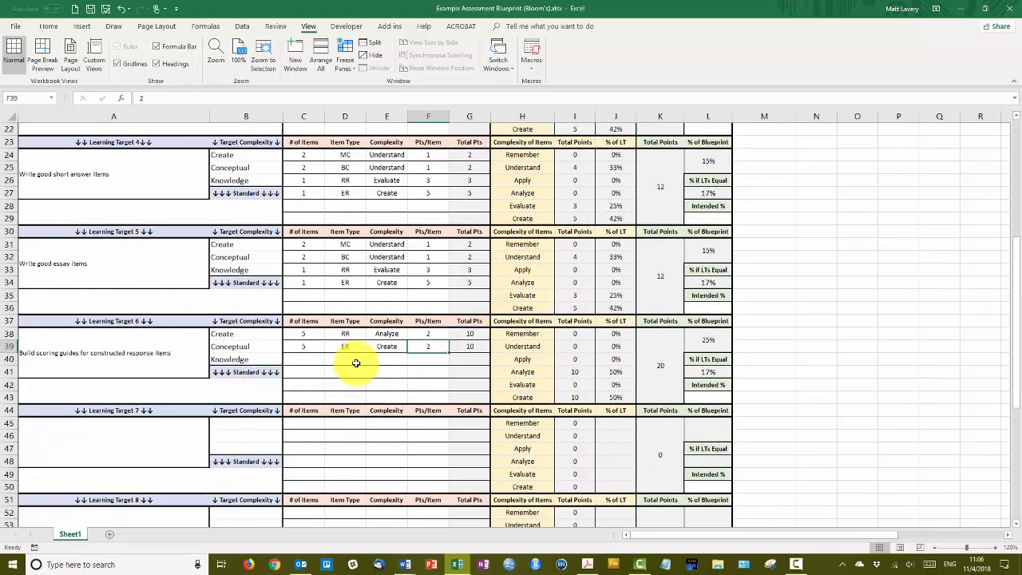
scroll(up, 3)
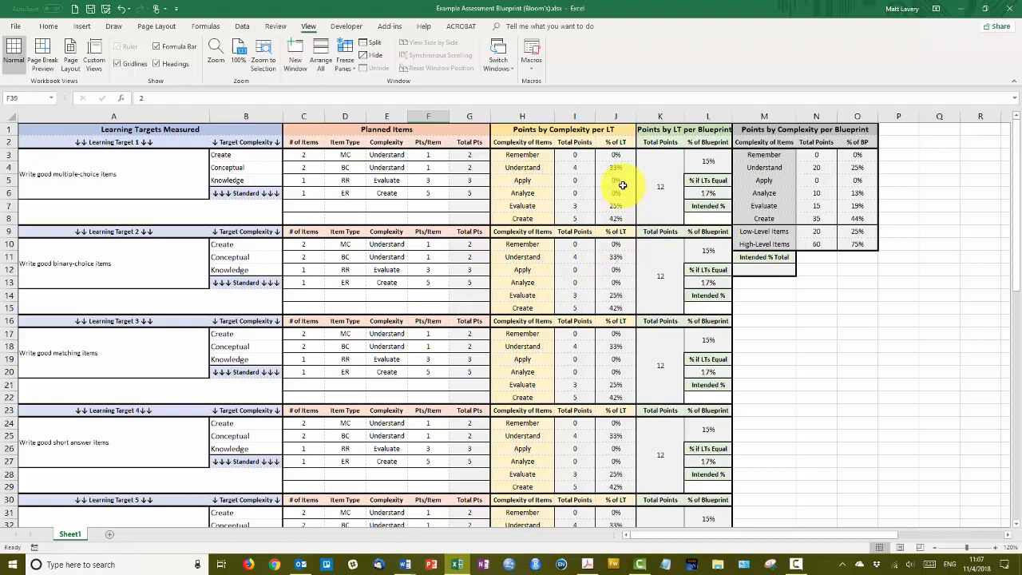
drag(521, 154, 575, 196)
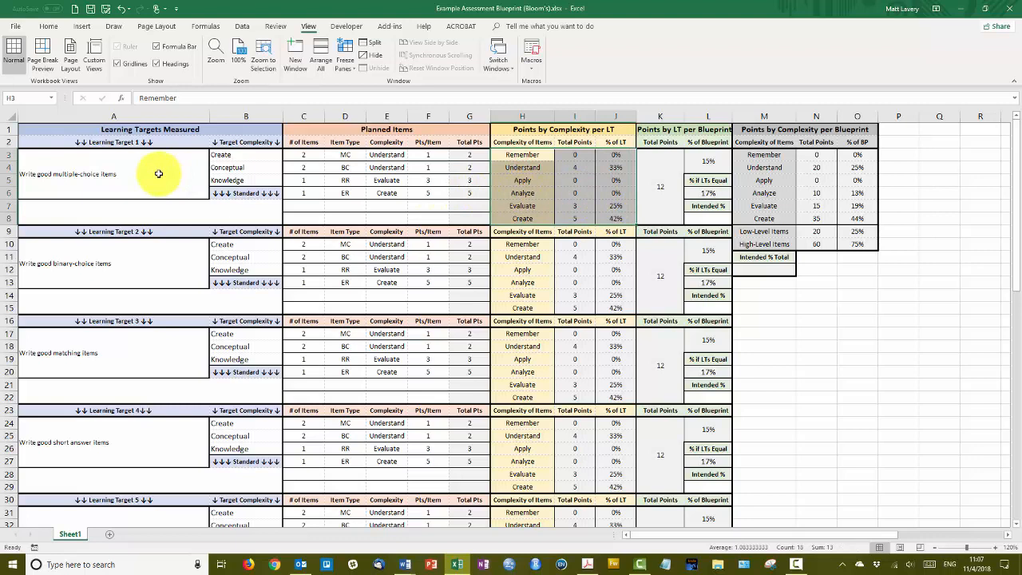
click(574, 193)
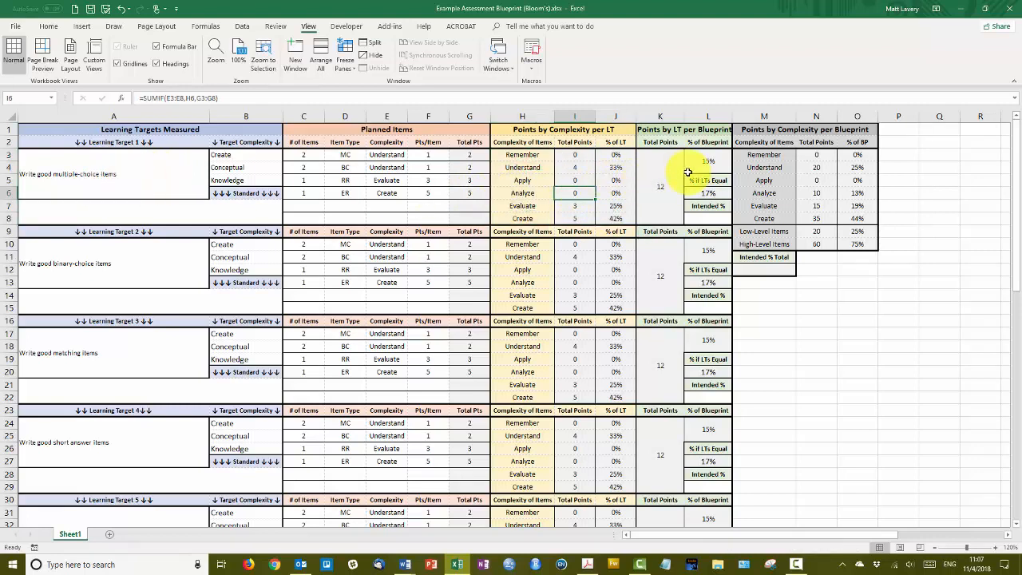
click(660, 183)
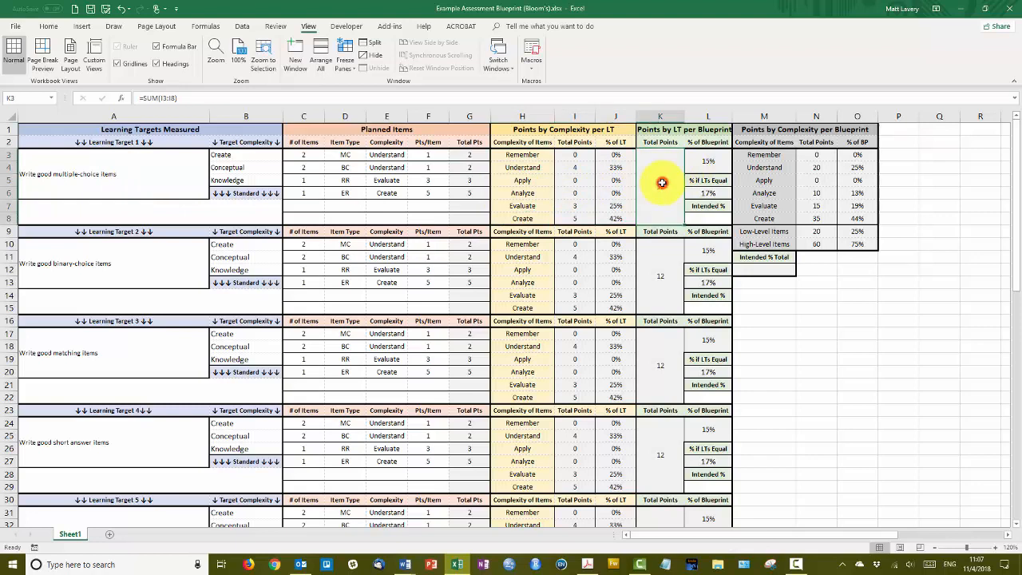
mouse_move(190, 174)
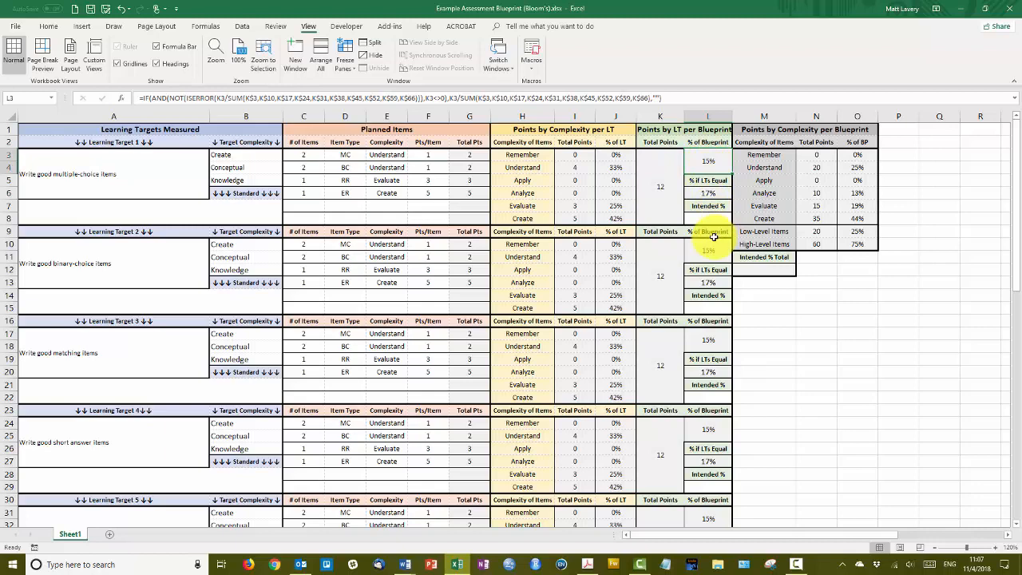
click(707, 161)
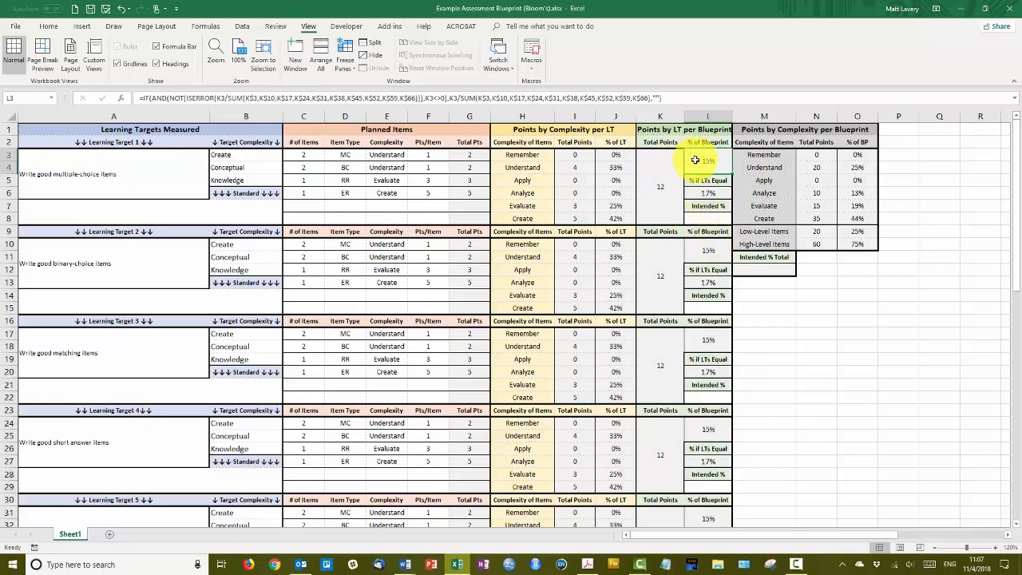
scroll(down, 3)
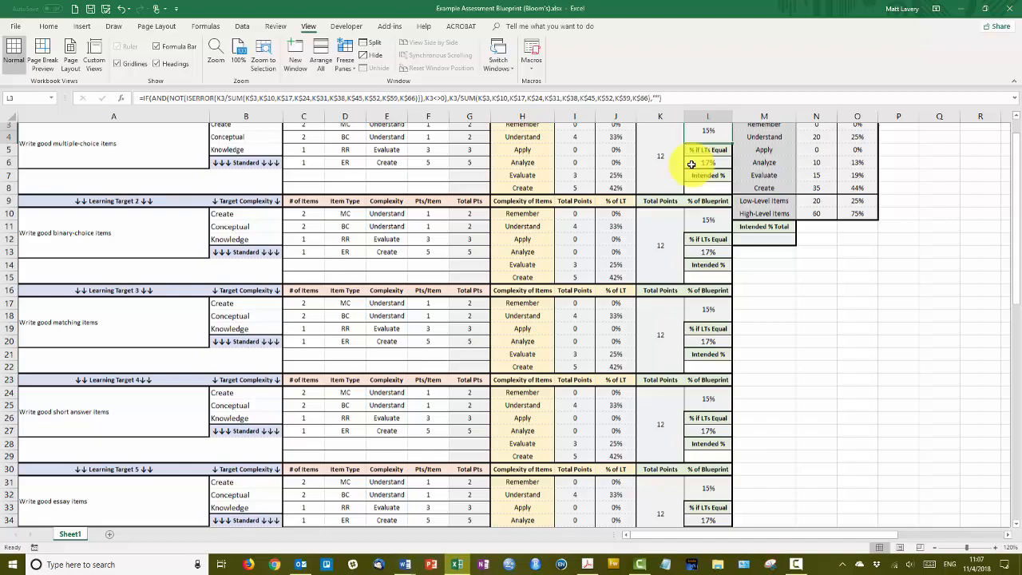
scroll(down, 3)
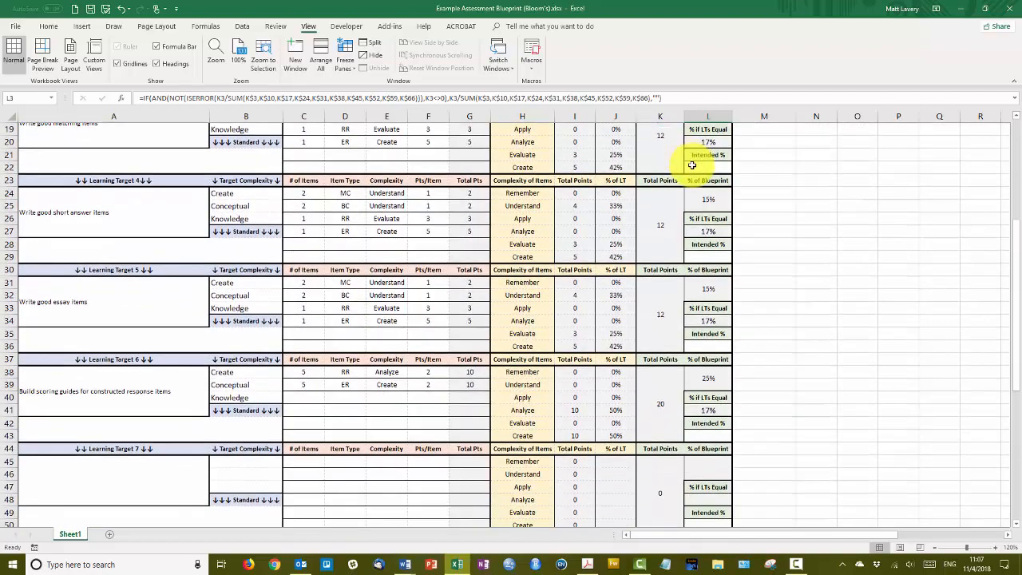
scroll(down, 3)
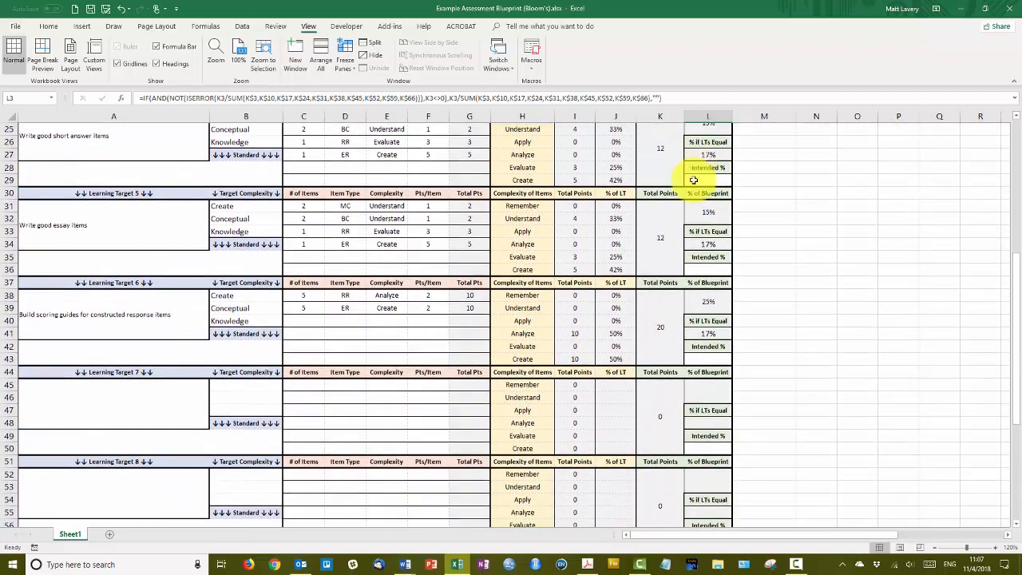
click(113, 314)
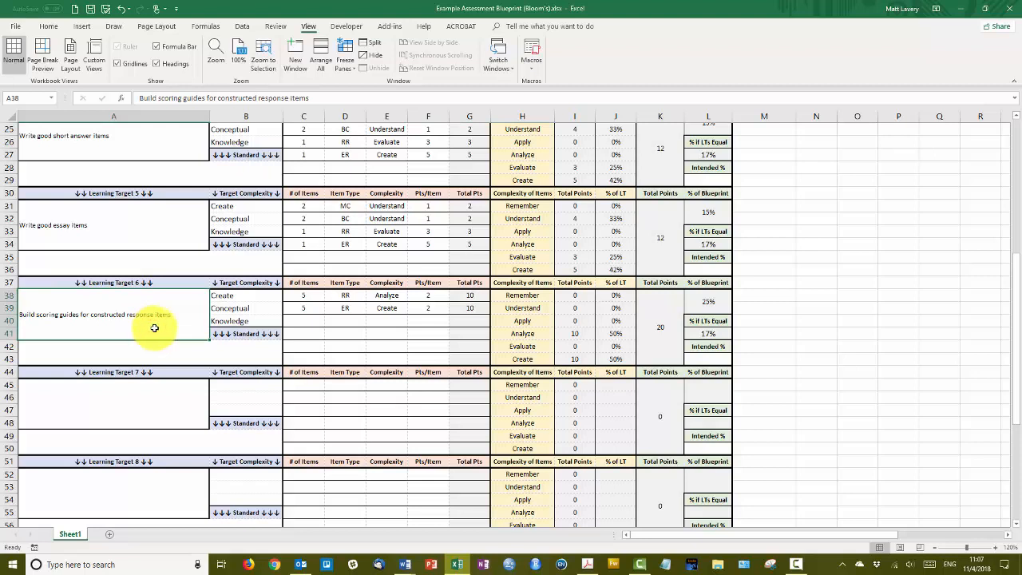
click(660, 320)
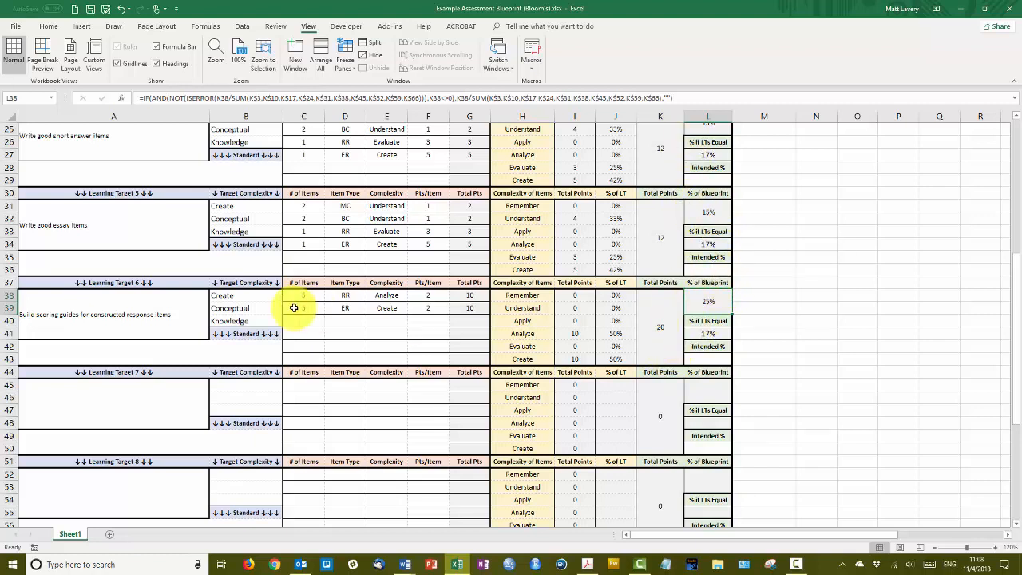
drag(303, 294, 427, 309)
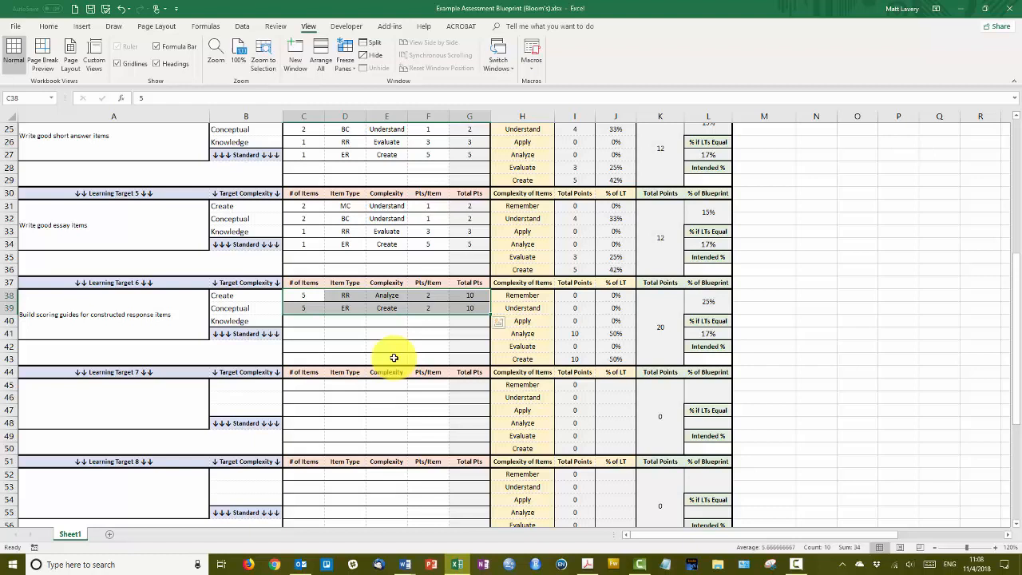
mouse_move(140, 322)
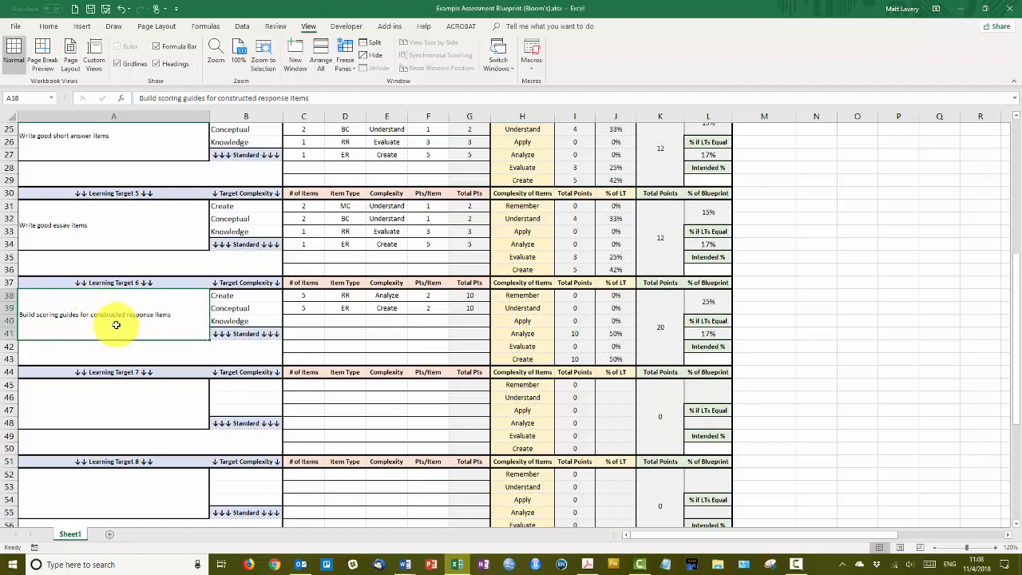
mouse_move(170, 331)
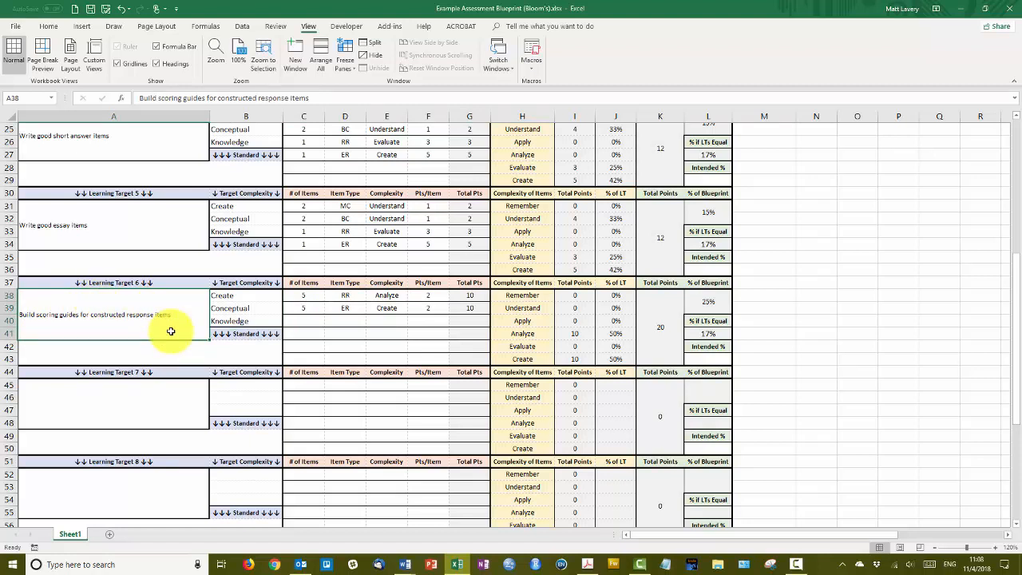
mouse_move(186, 330)
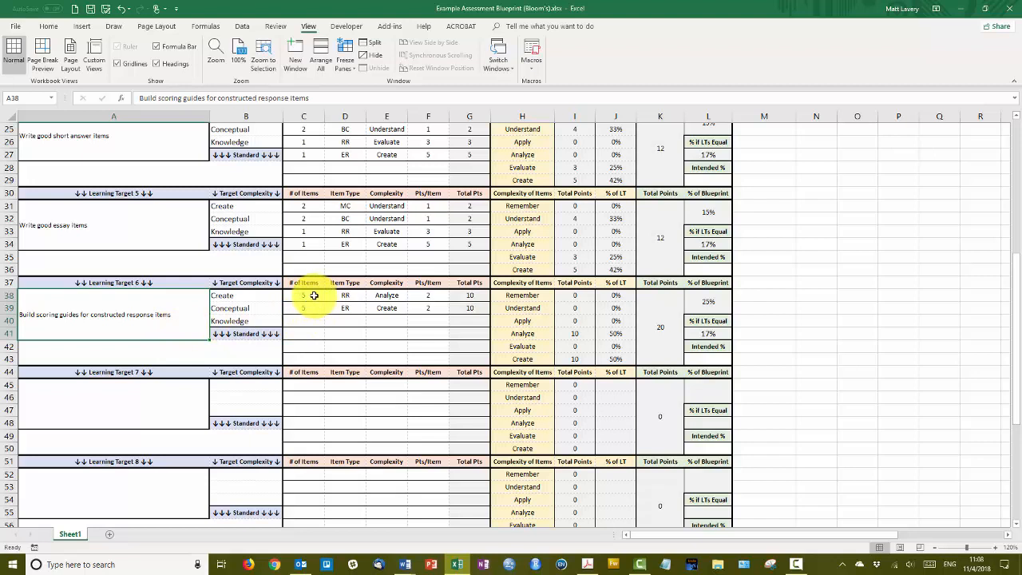
click(345, 295)
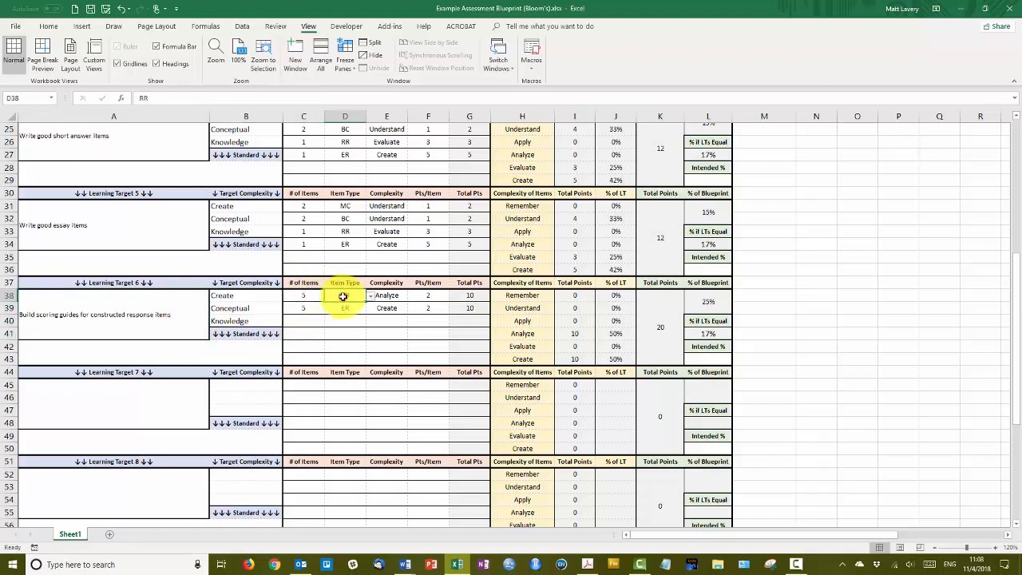
click(303, 308)
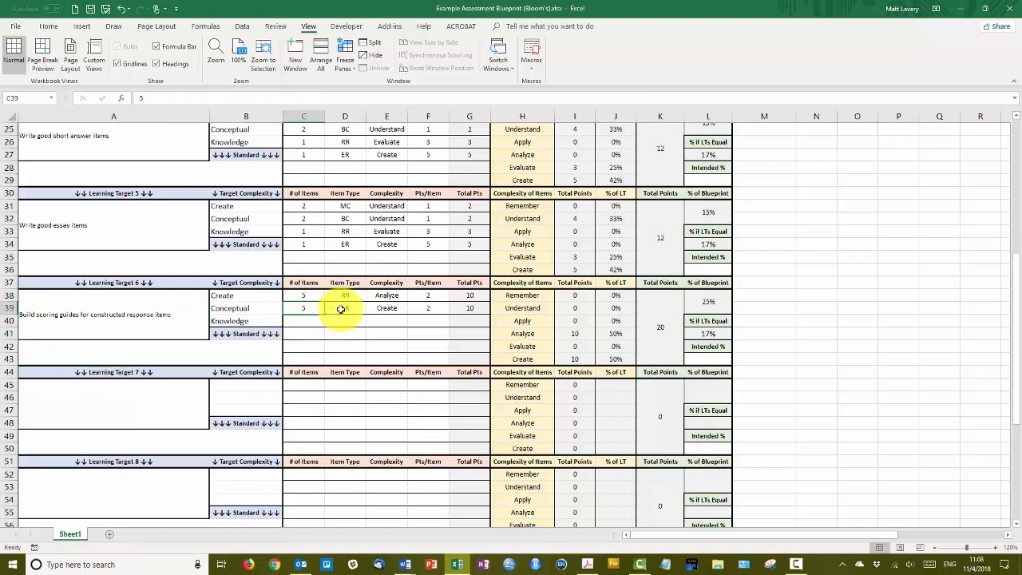
click(345, 308)
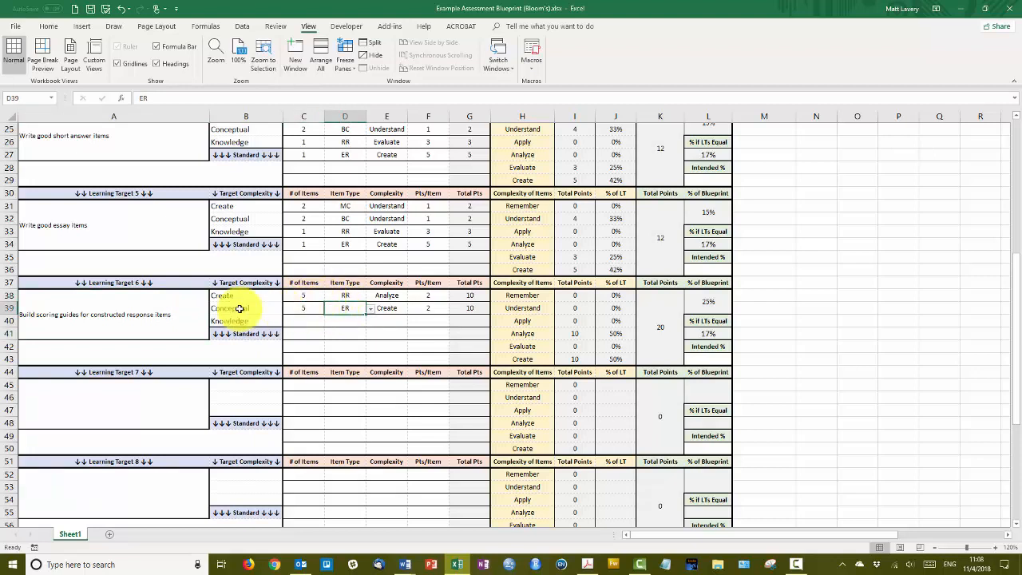
click(114, 314)
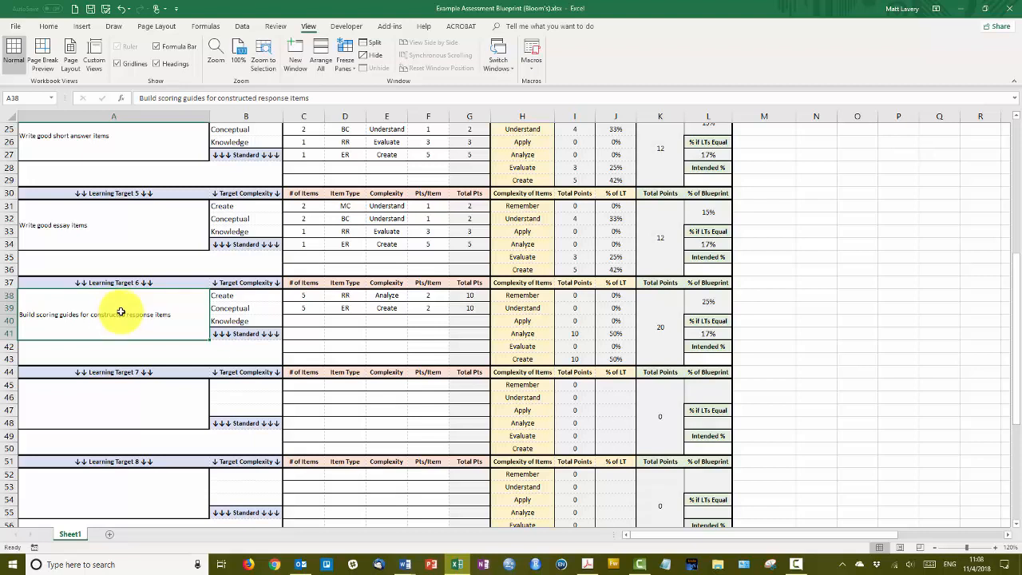
mouse_move(121, 327)
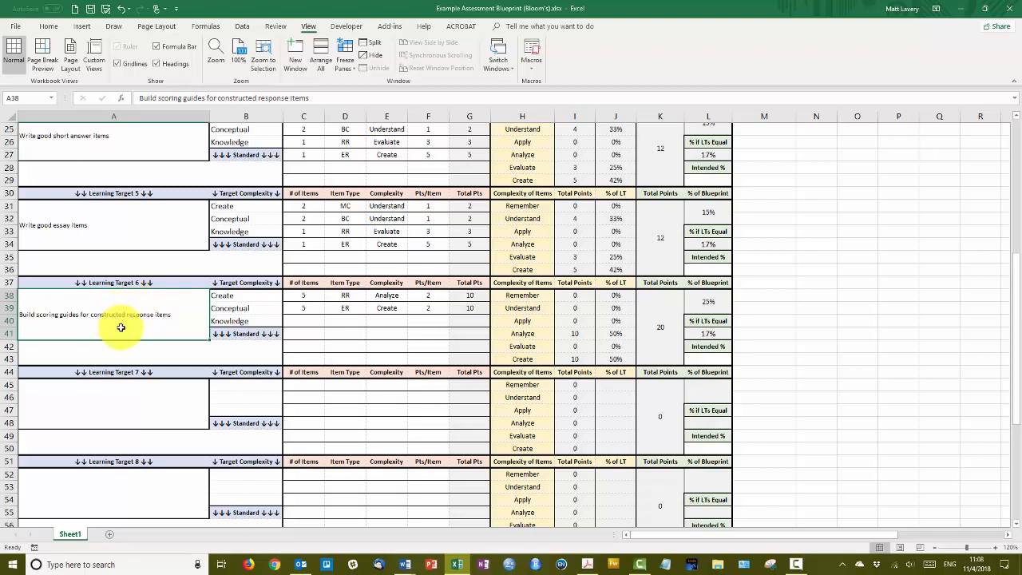
mouse_move(77, 305)
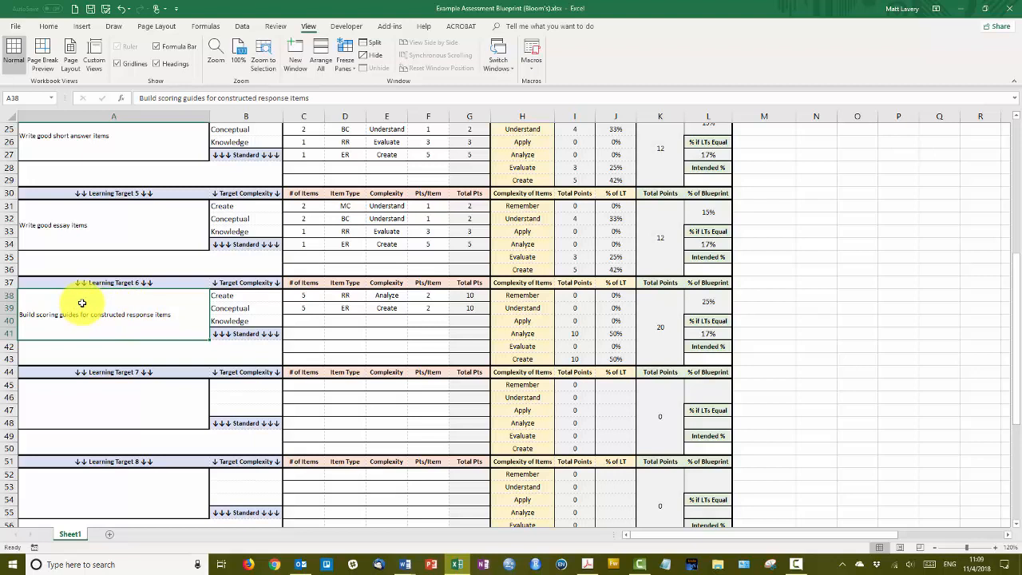
mouse_move(109, 311)
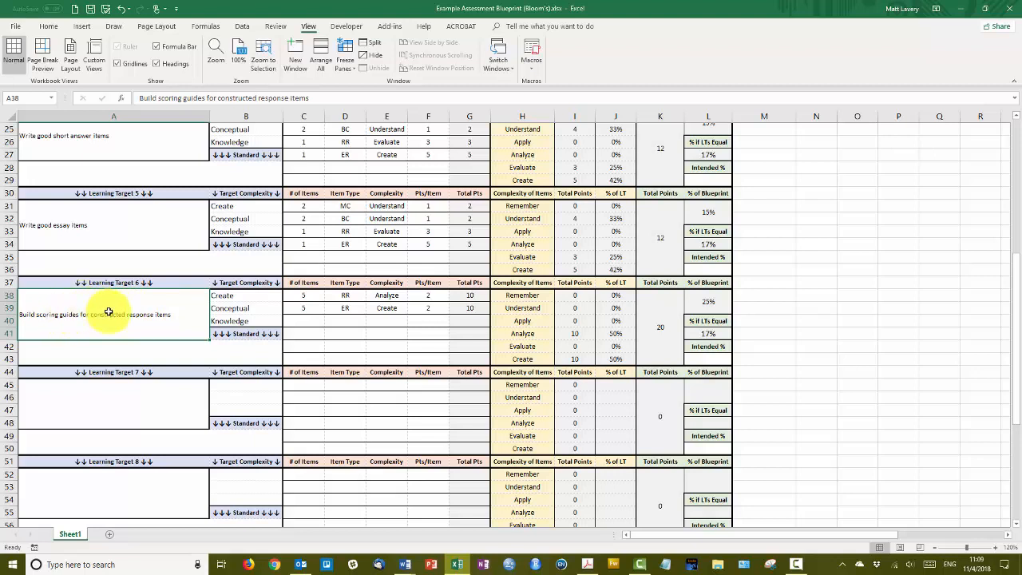
mouse_move(166, 323)
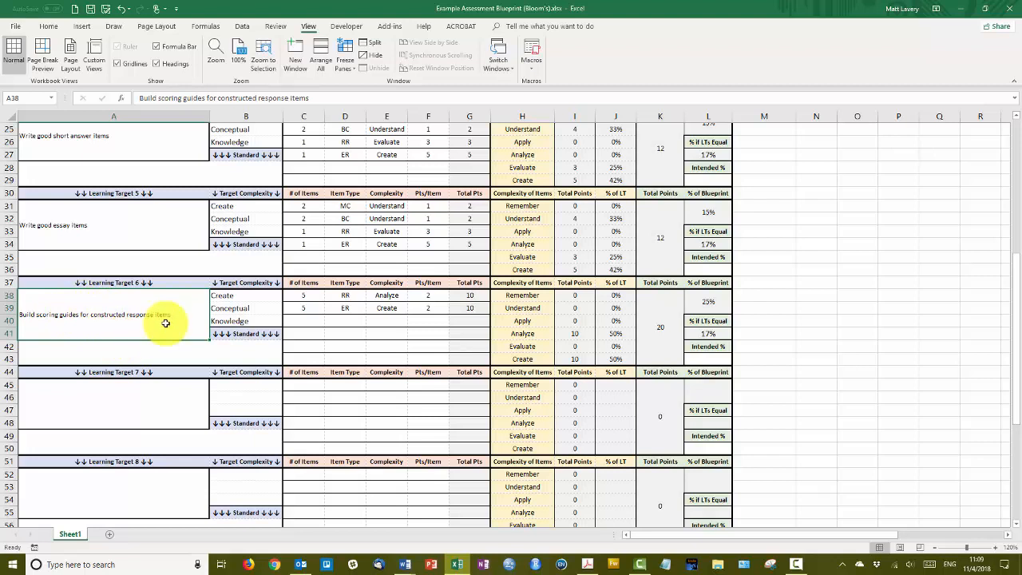
mouse_move(137, 154)
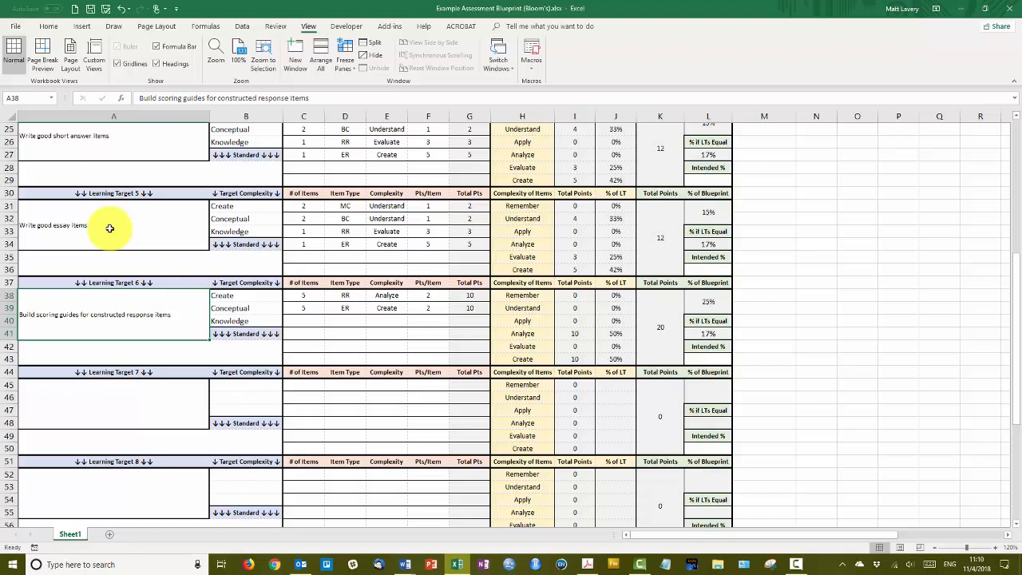
mouse_move(121, 174)
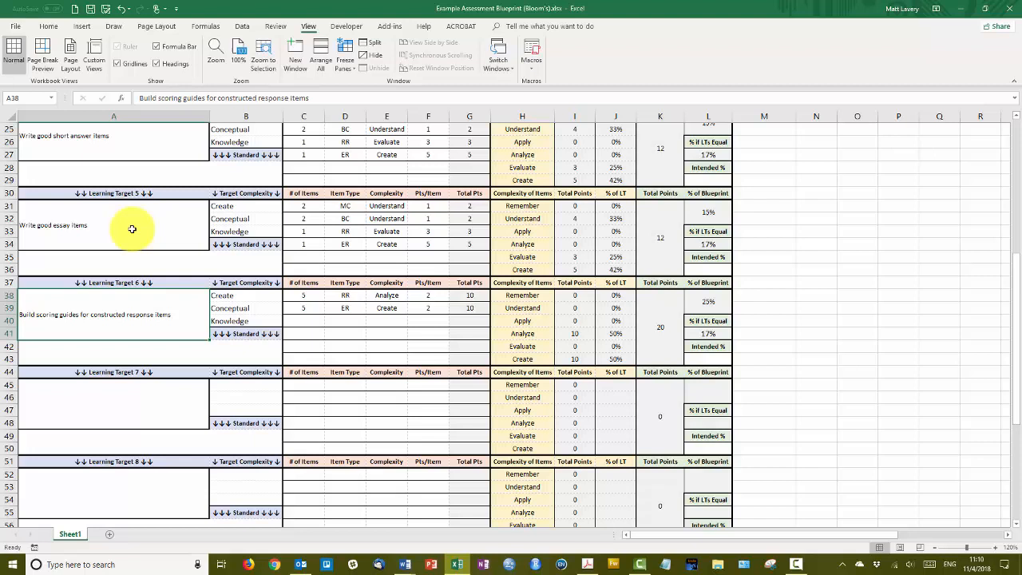
mouse_move(140, 342)
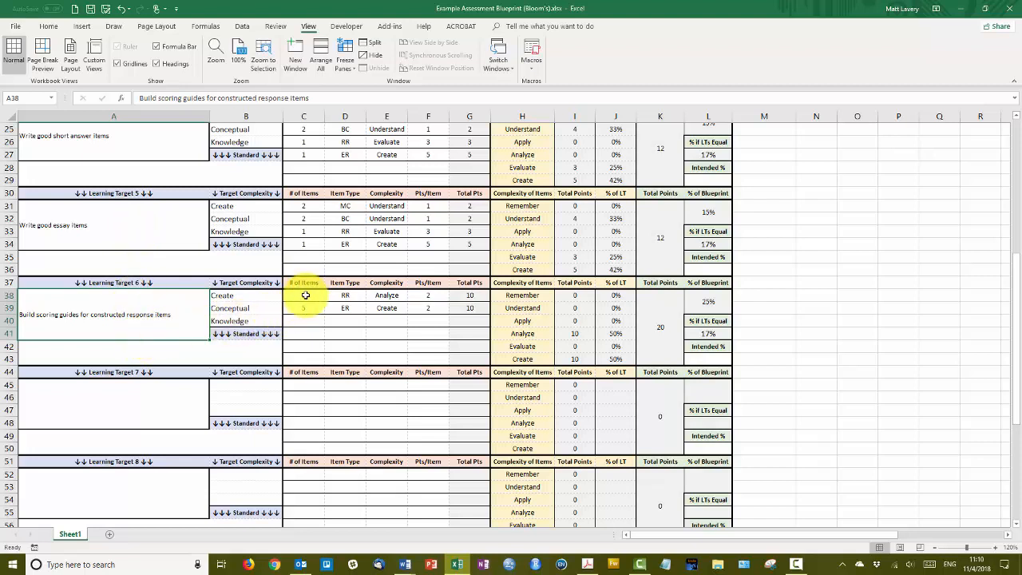
Enter 3 in C38 for Analyze items and 2 in C39 for Create items.
click(304, 295)
text(3)
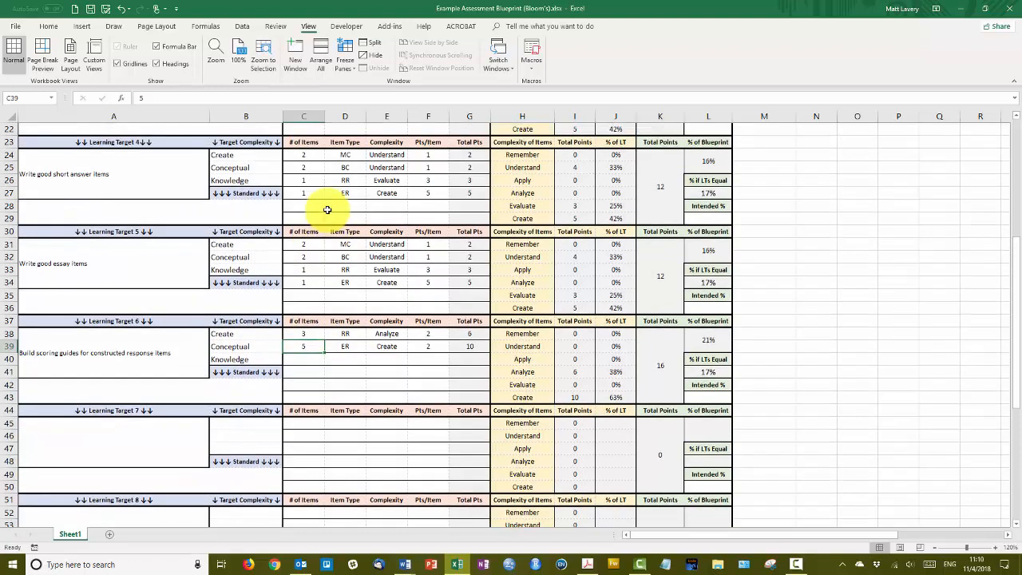
mouse_move(176, 173)
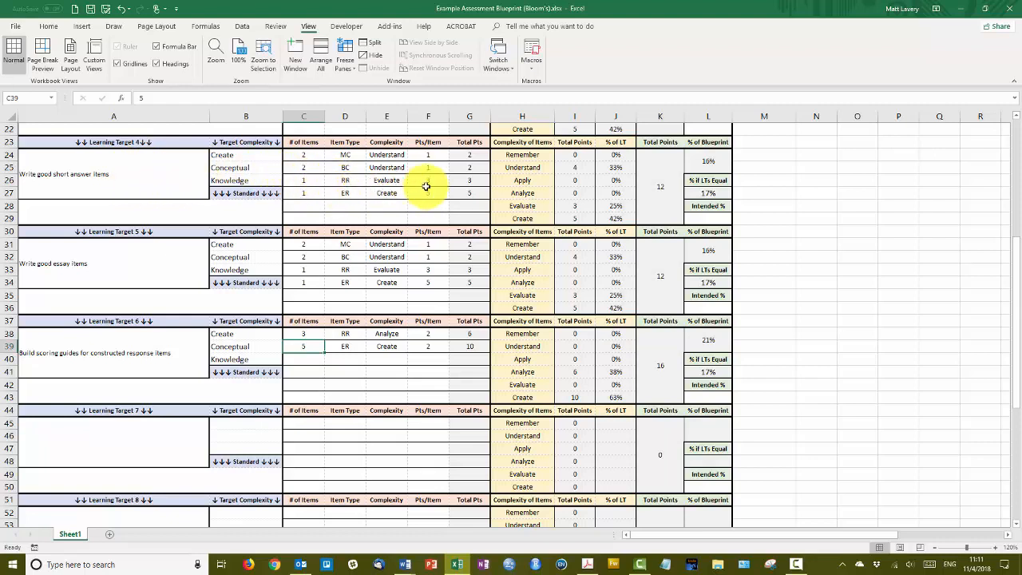
click(428, 346)
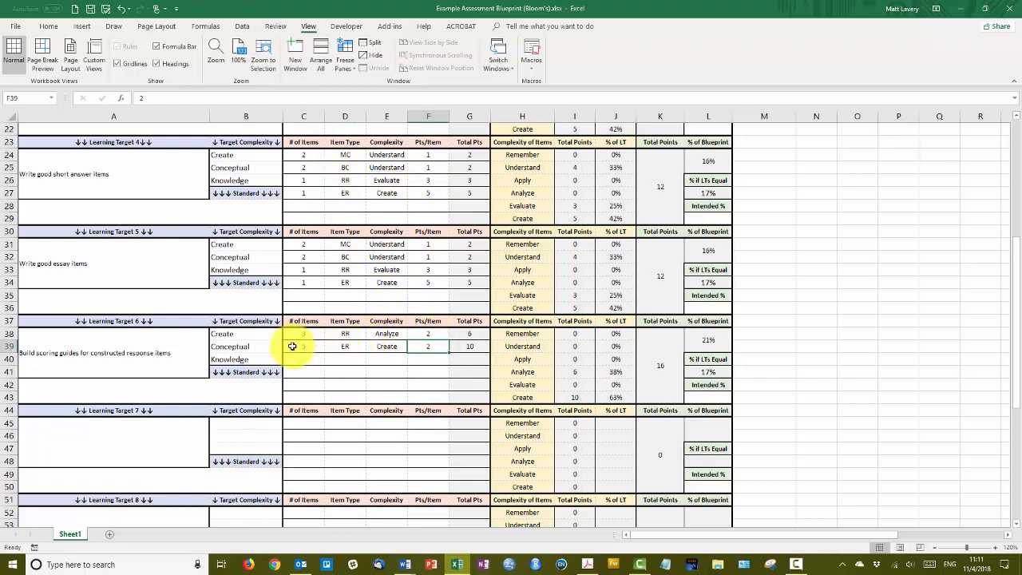
click(304, 345)
text(2)
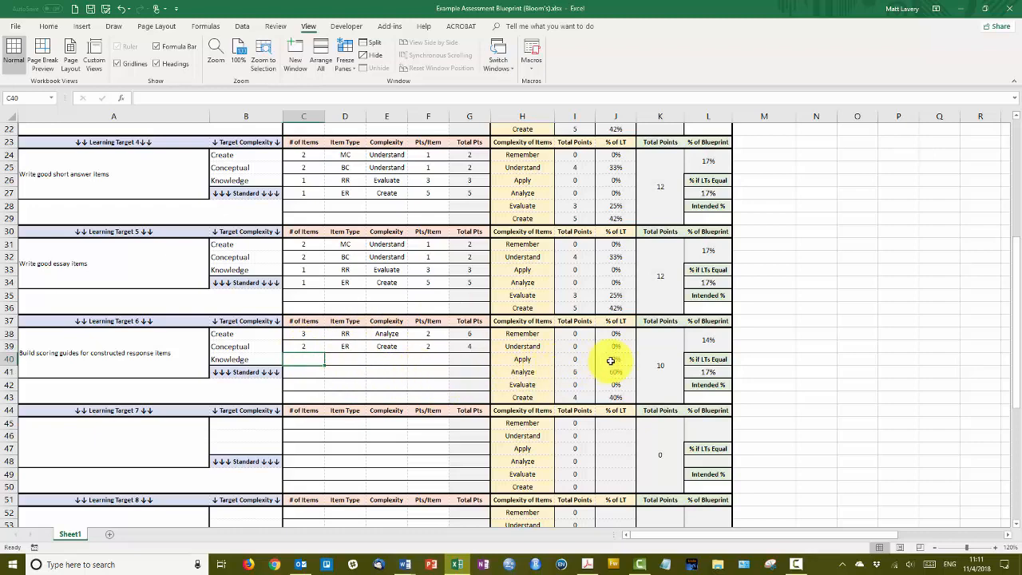
scroll(up, 3)
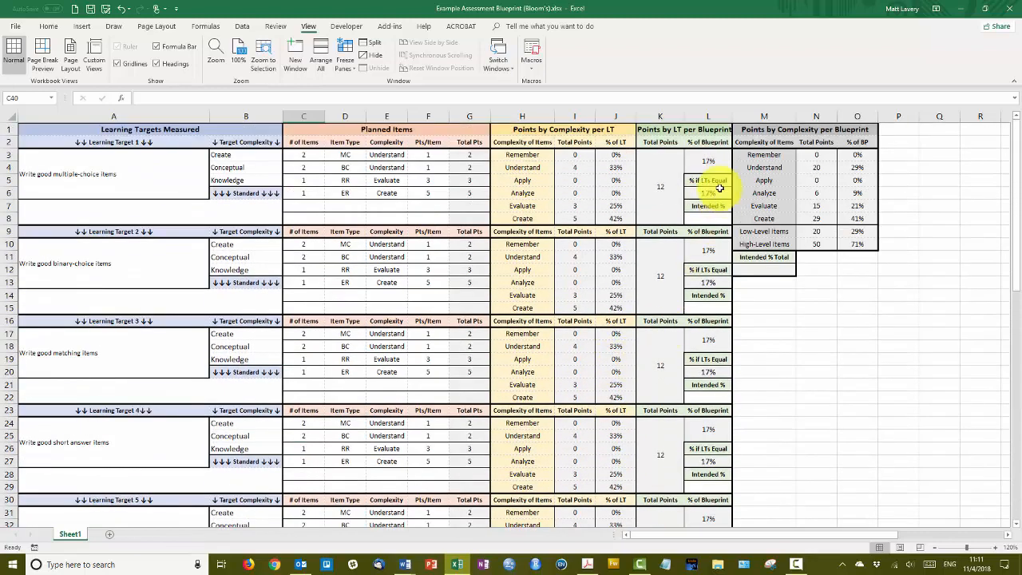
scroll(down, 3)
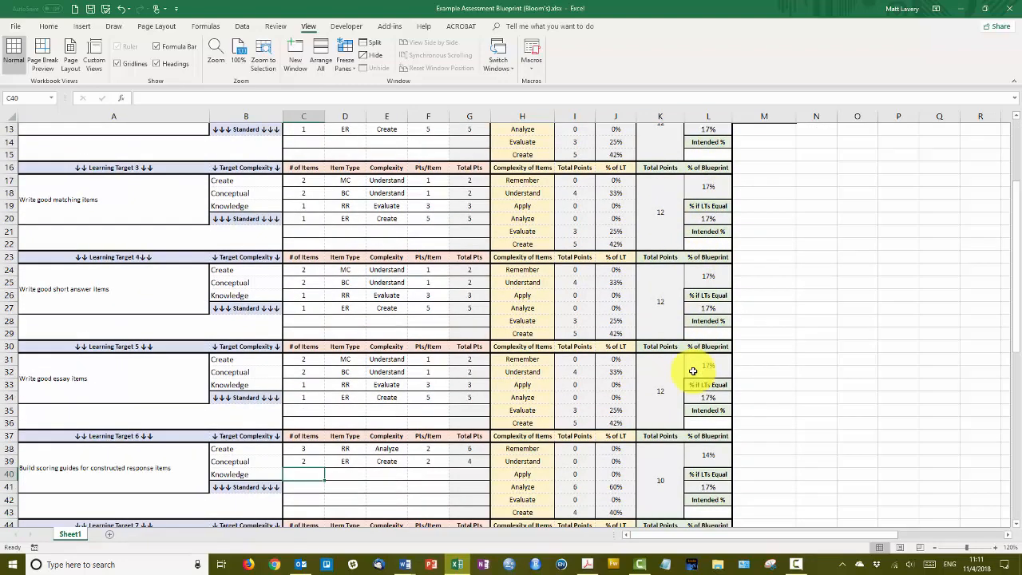
scroll(down, 3)
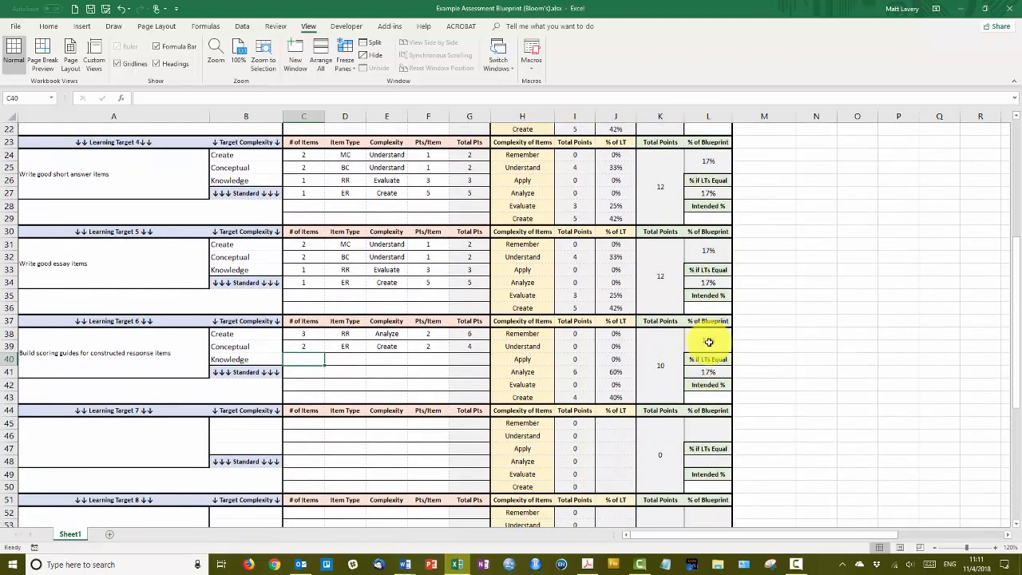
click(659, 365)
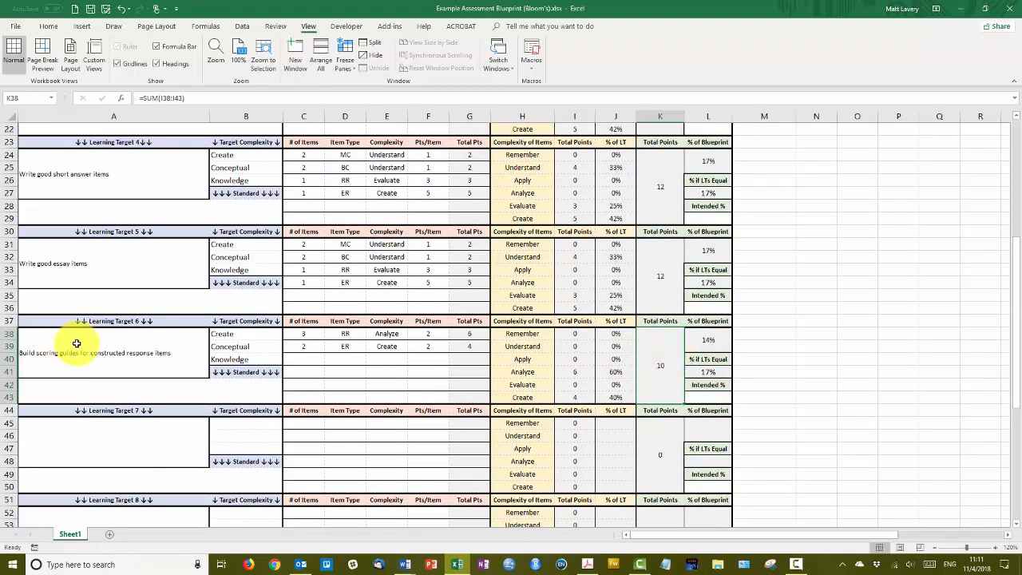
mouse_move(667, 347)
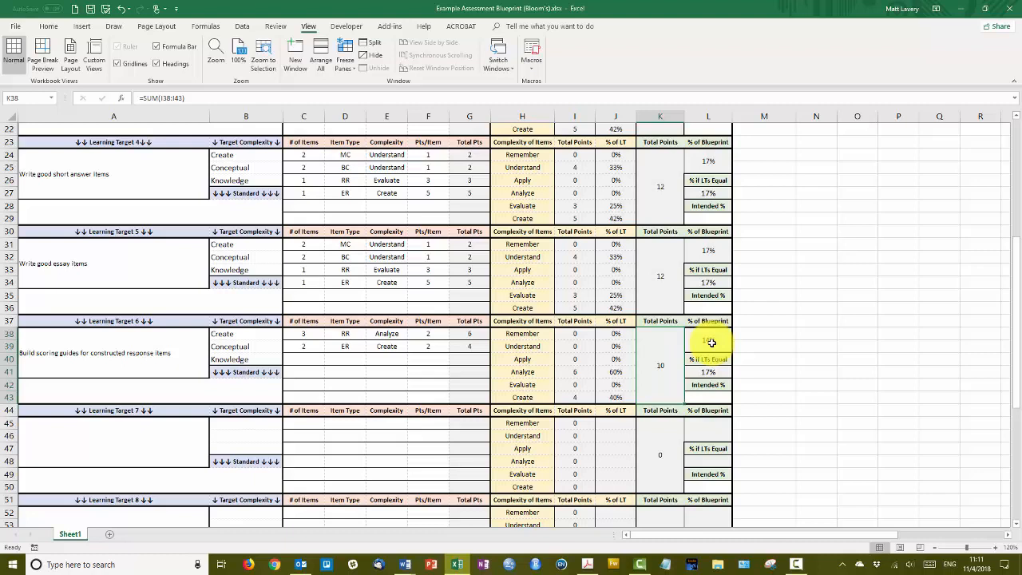
click(708, 341)
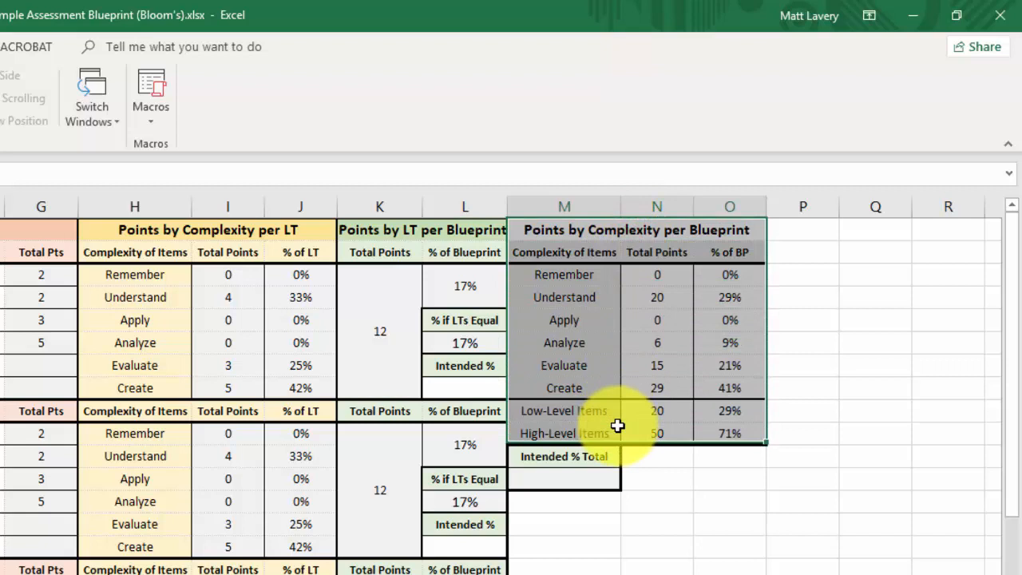
mouse_move(615, 330)
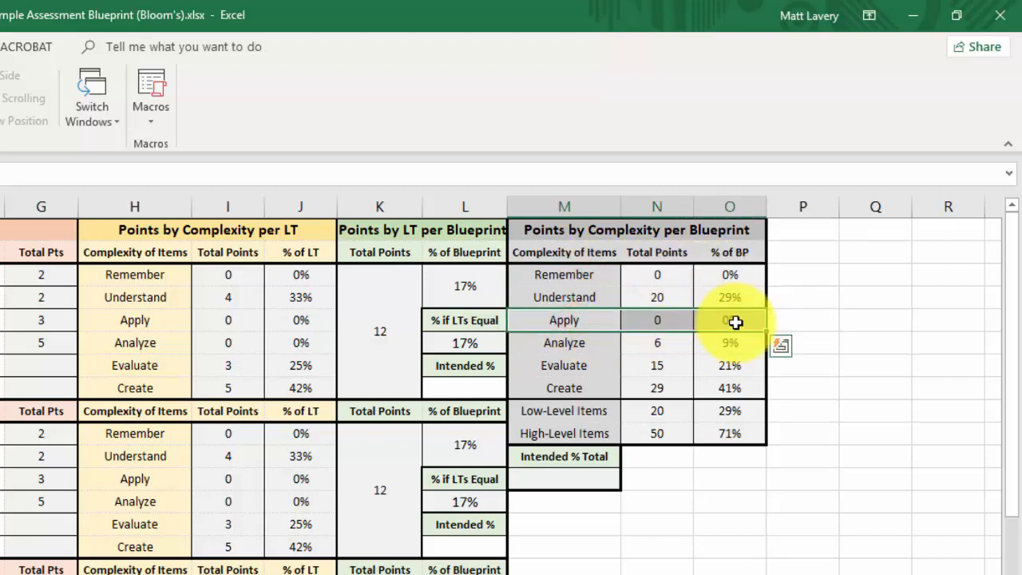
mouse_move(579, 405)
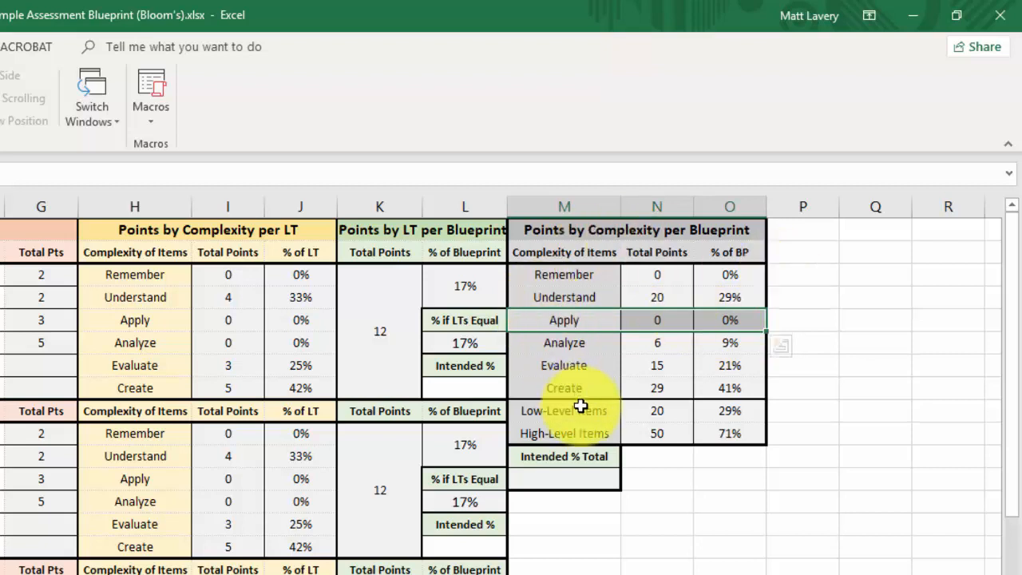
click(714, 411)
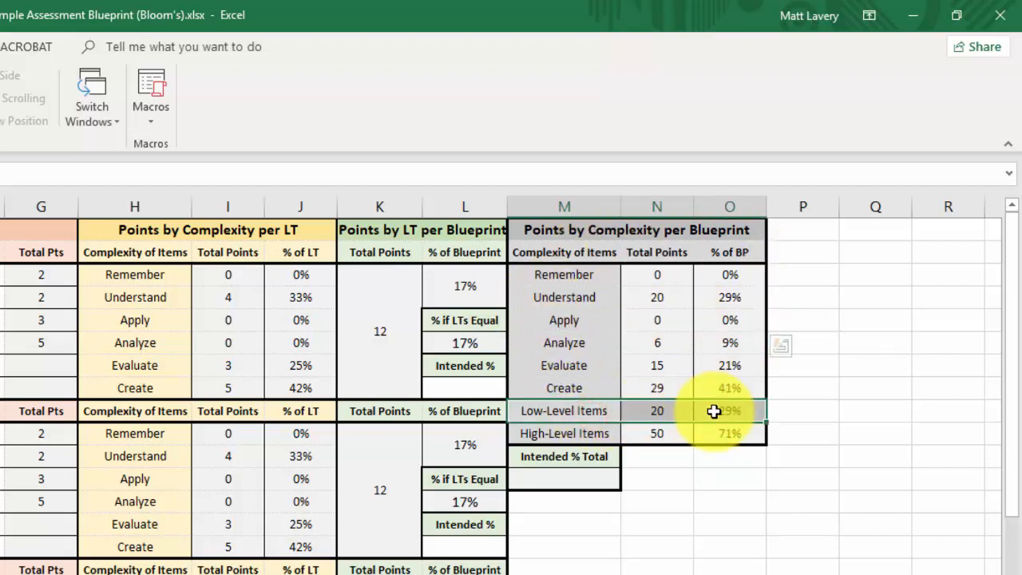
click(564, 273)
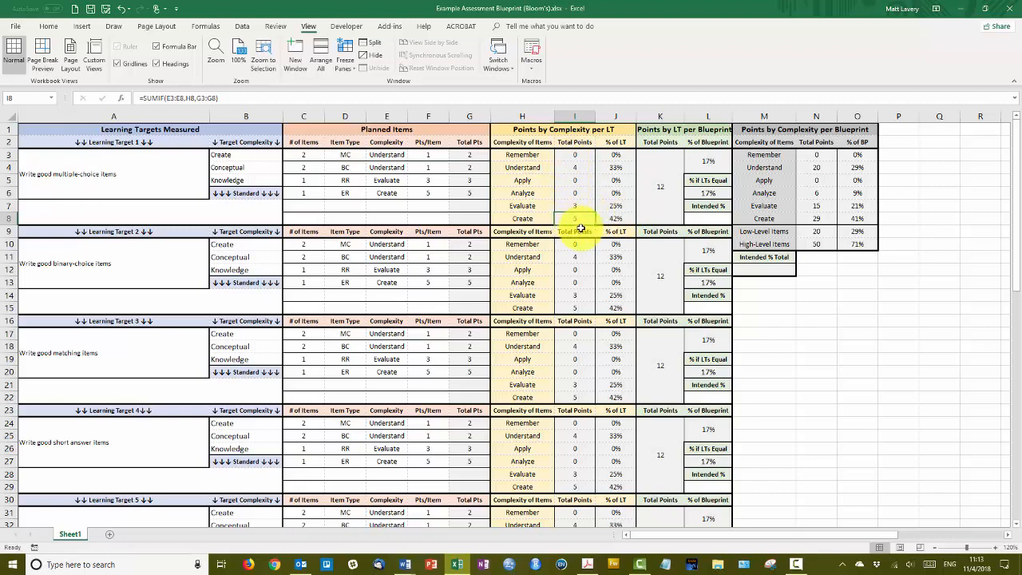
mouse_move(563, 206)
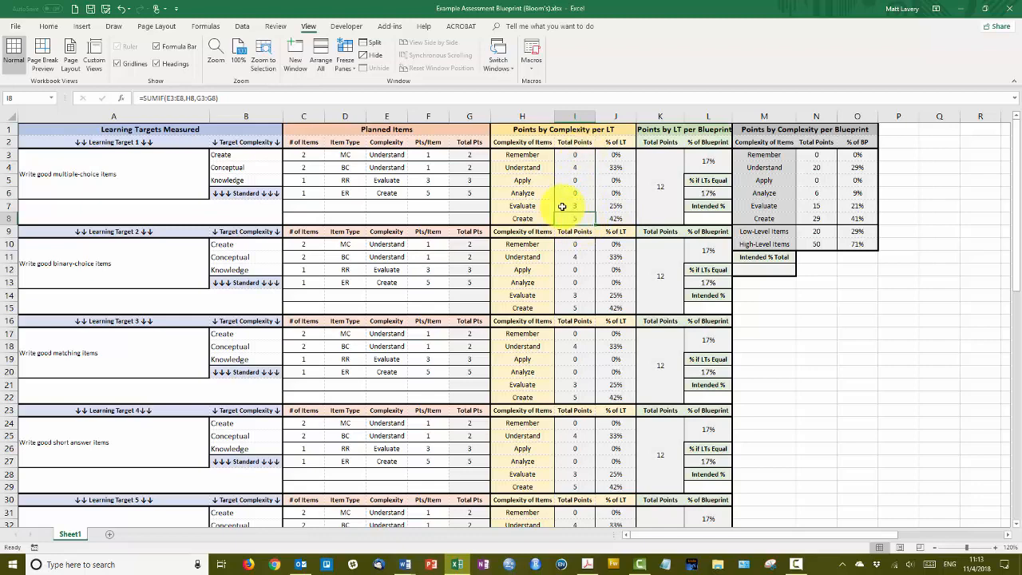
mouse_move(404, 565)
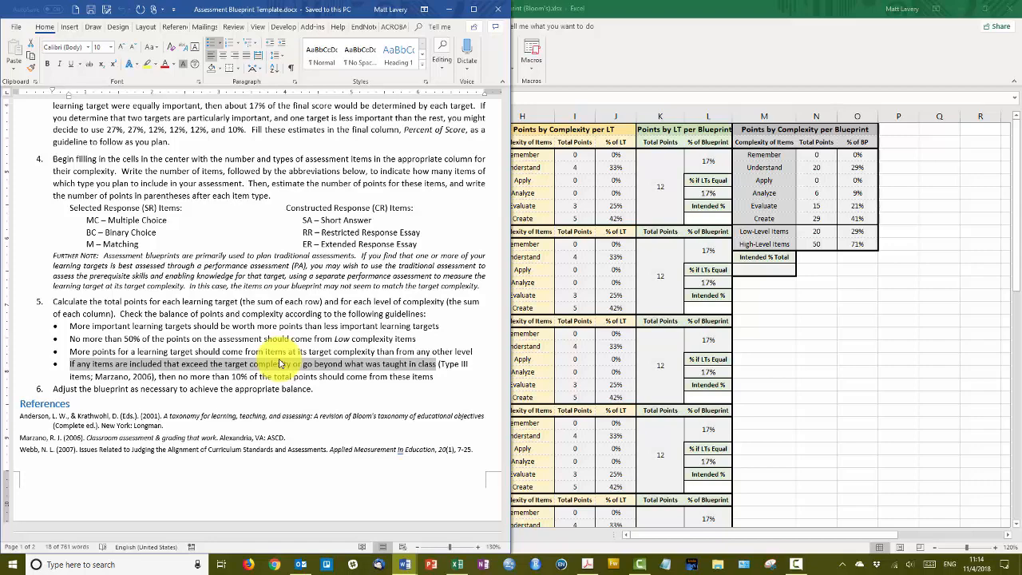
mouse_move(487, 292)
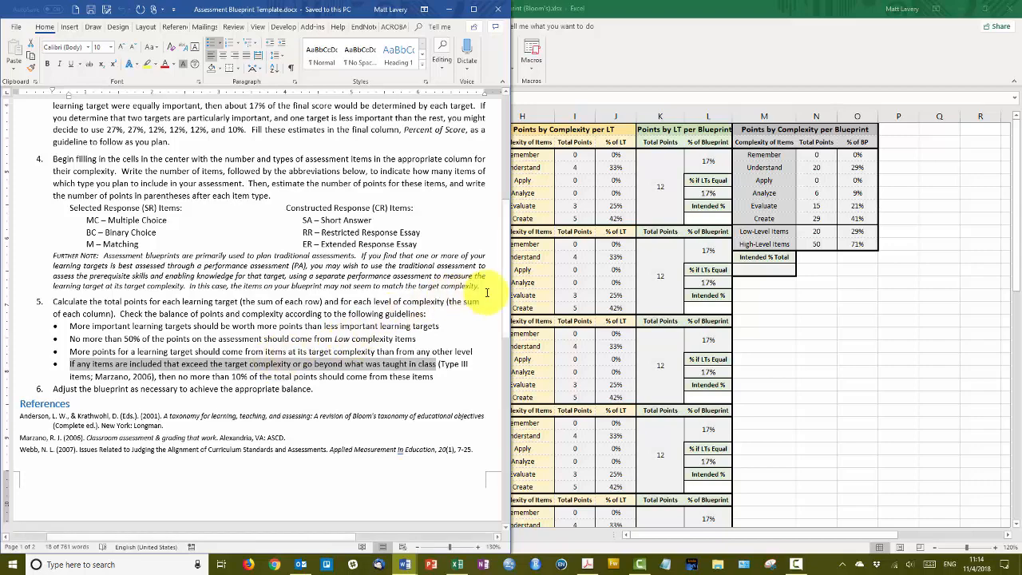
Switch to the Word template to read step 5's points and complexity balance guidelines.
click(457, 564)
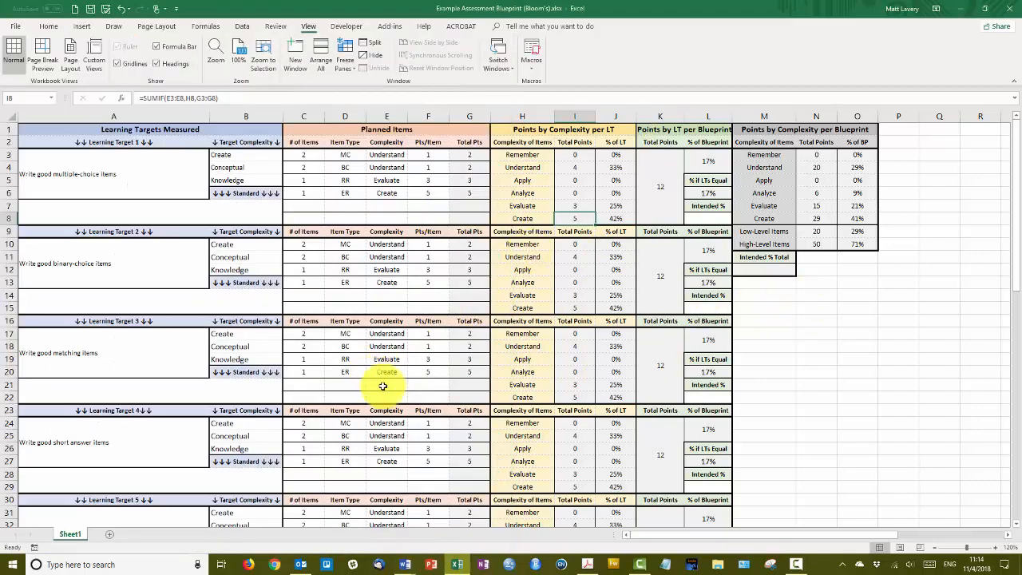
scroll(down, 3)
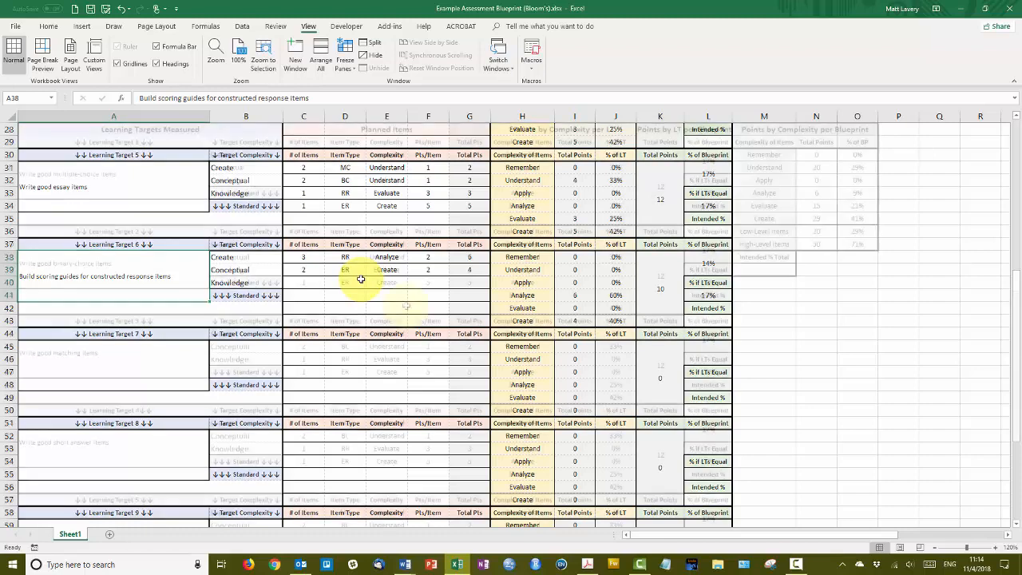
scroll(up, 3)
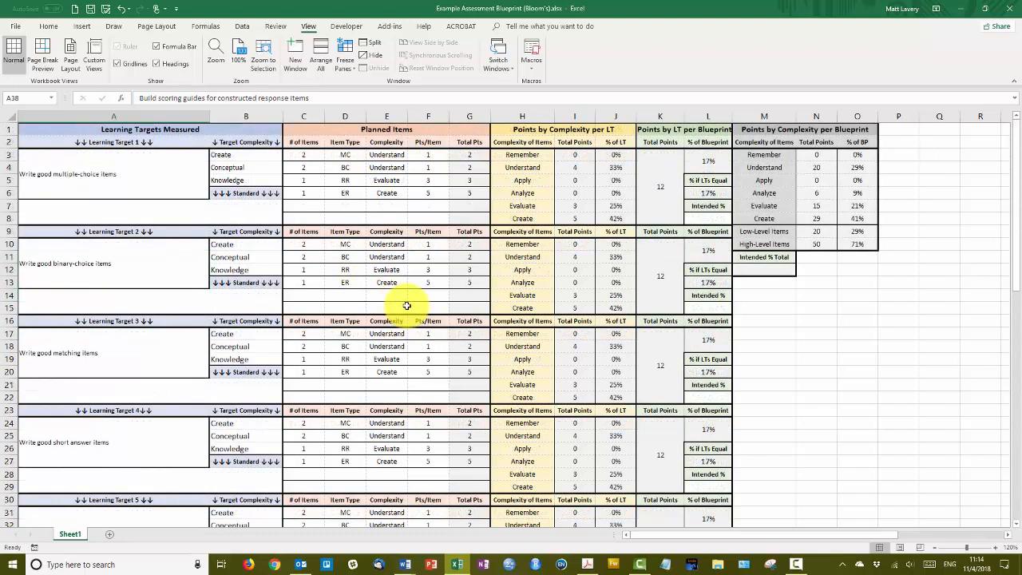
mouse_move(449, 328)
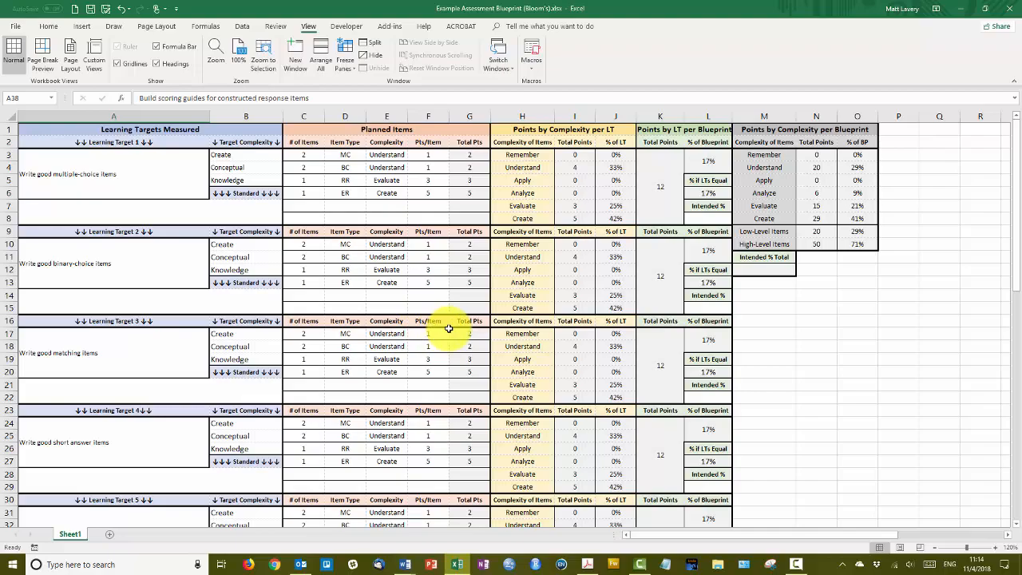